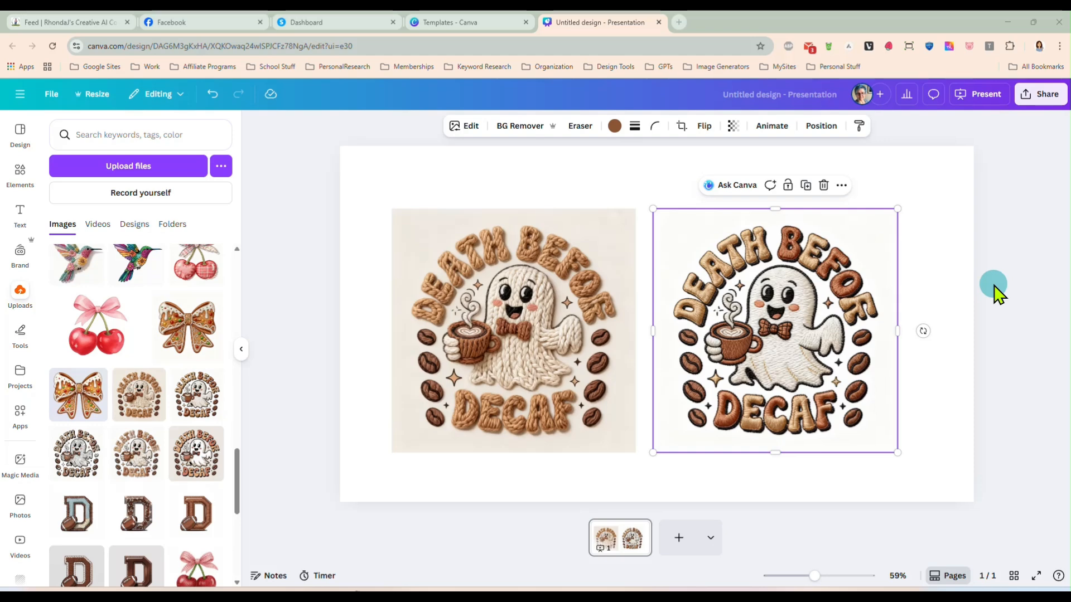
mouse_move(764, 382)
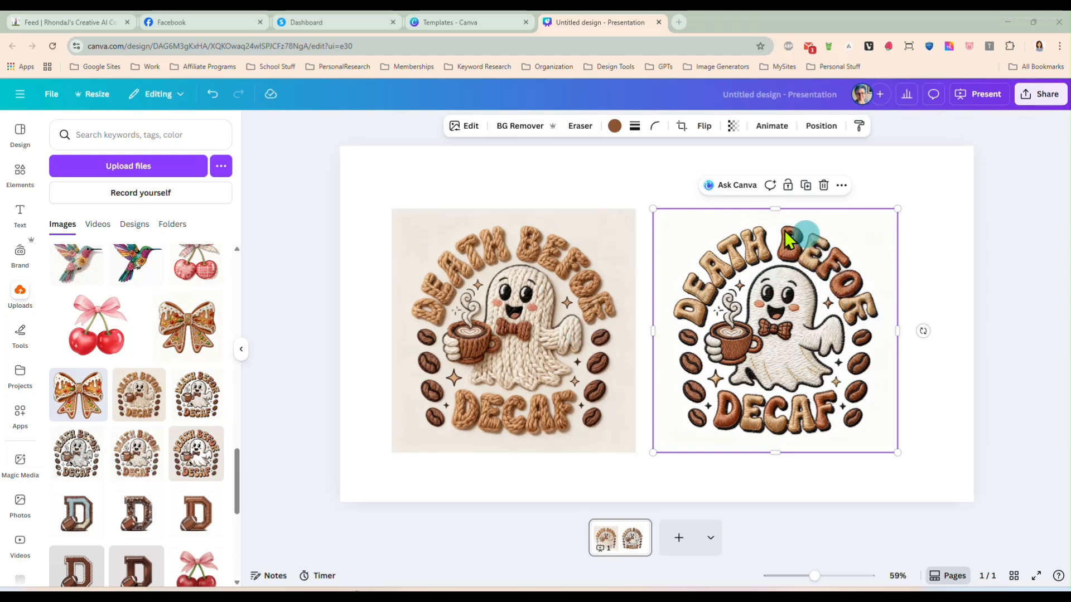
mouse_move(908, 294)
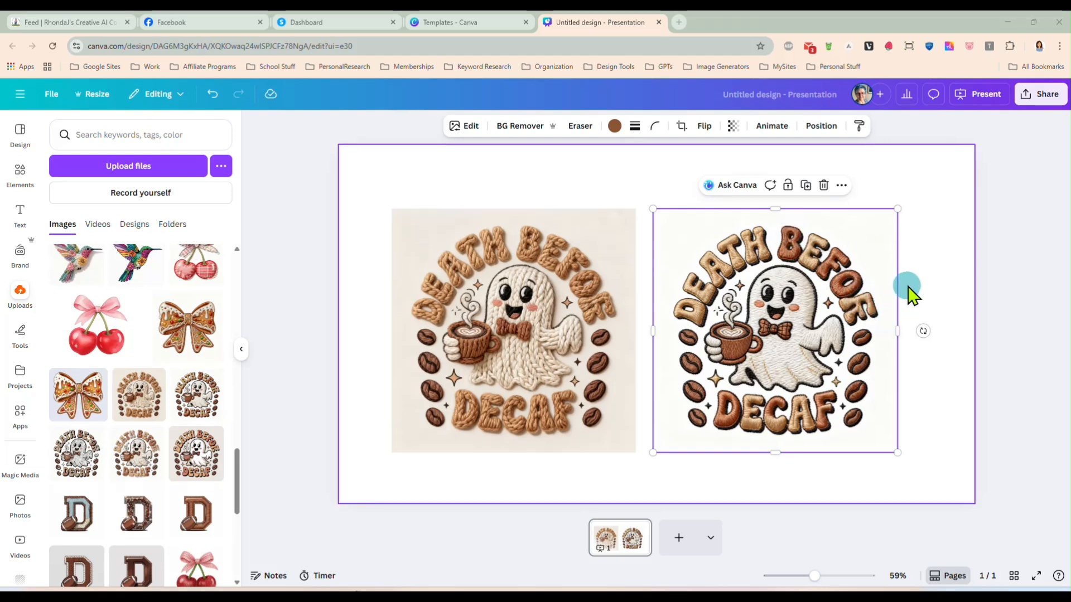
mouse_move(785, 303)
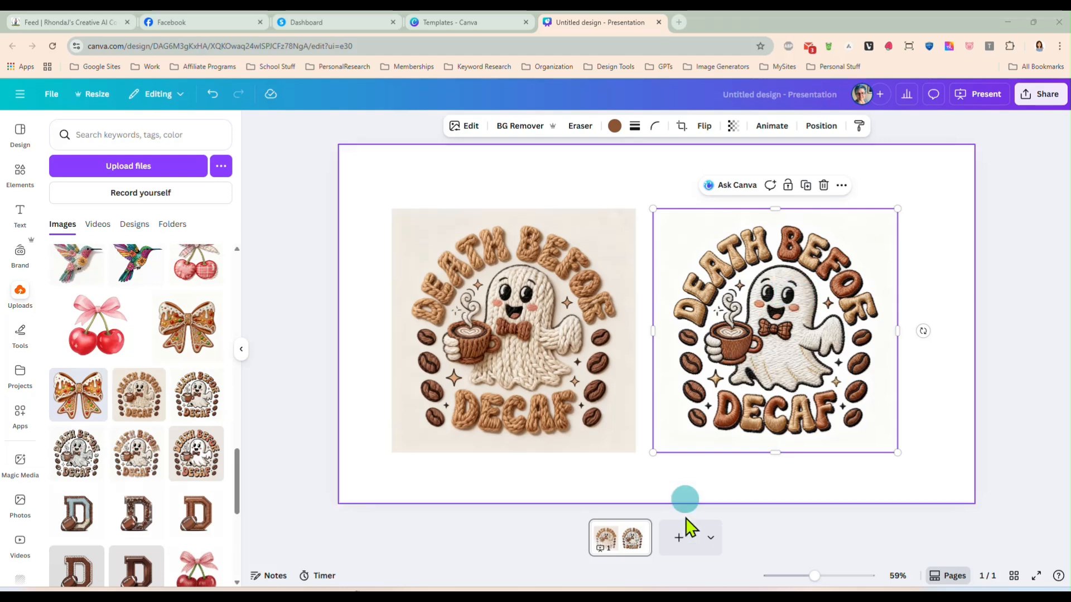
- Add a second page holding the ghost-with-coffee image and remove its background with BG Remover
click(678, 538)
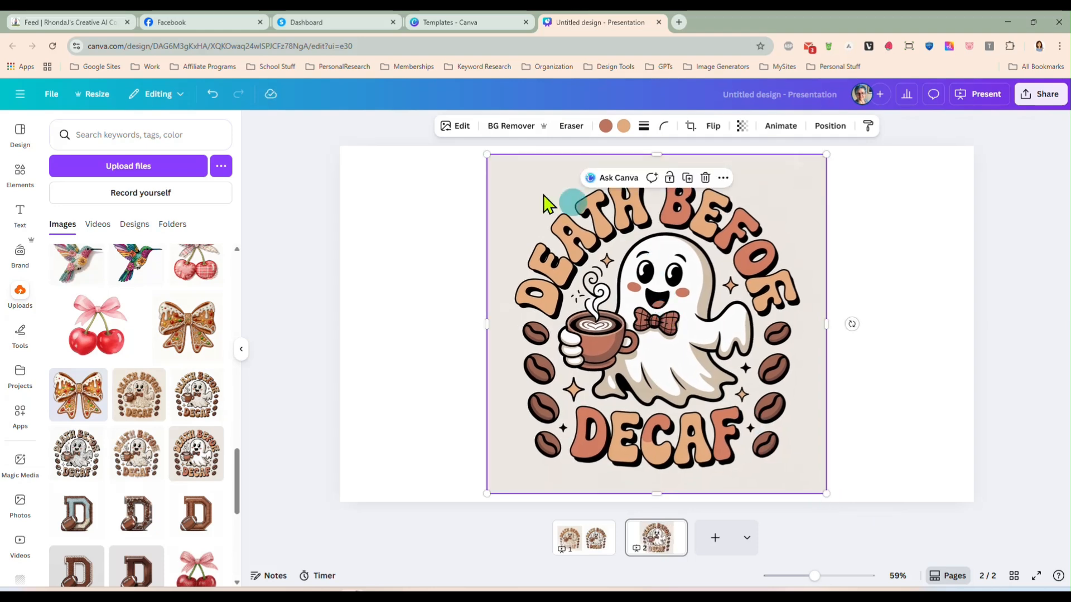
click(511, 125)
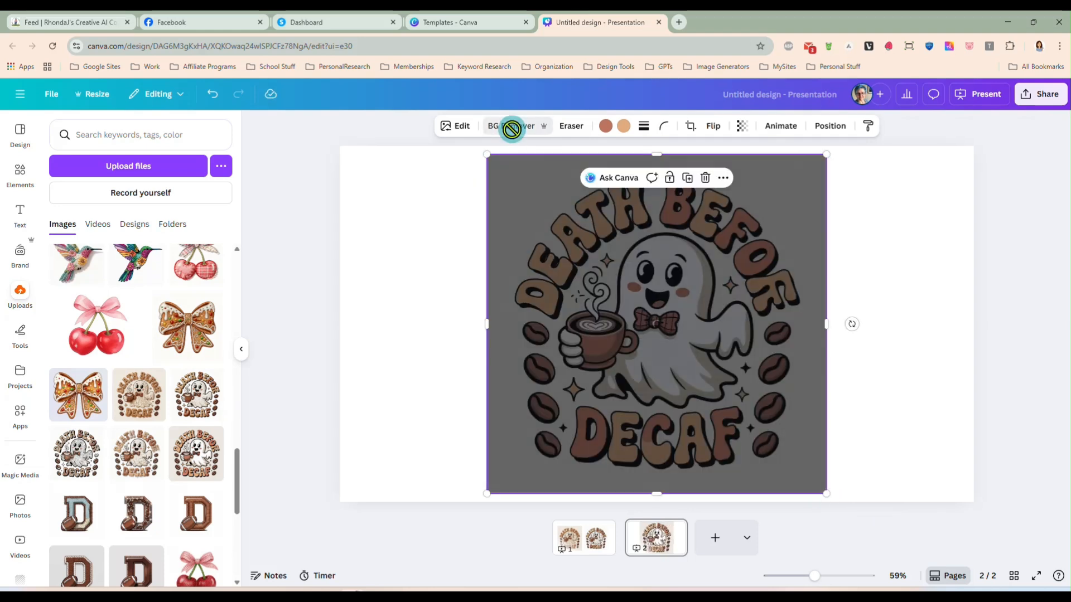
click(511, 126)
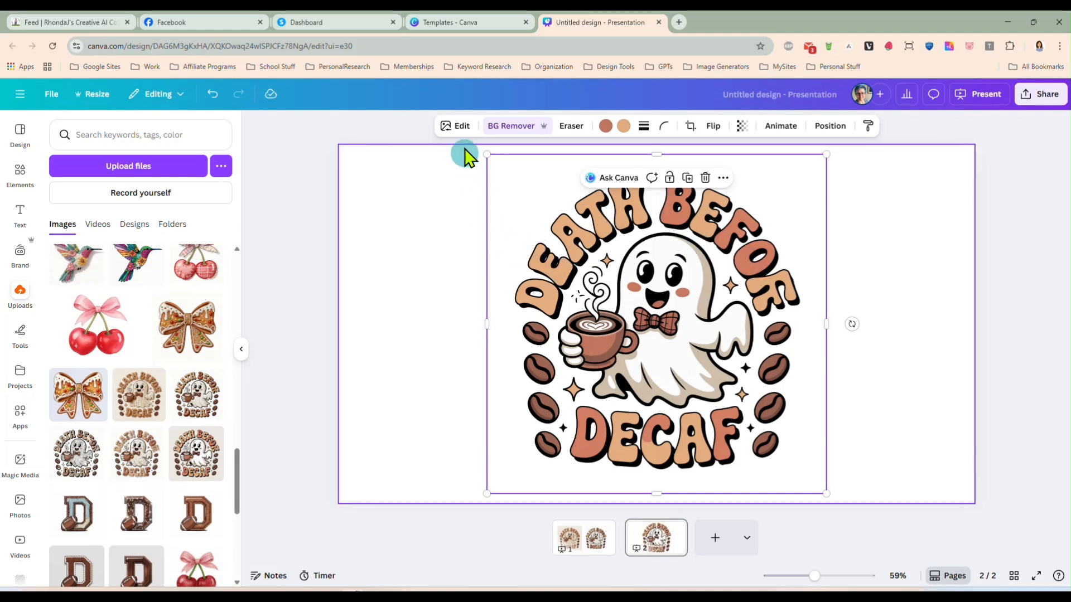
- Use Magic Studio's Grab Text with All text to extract DEATH, BEFOR and DECAF
click(461, 125)
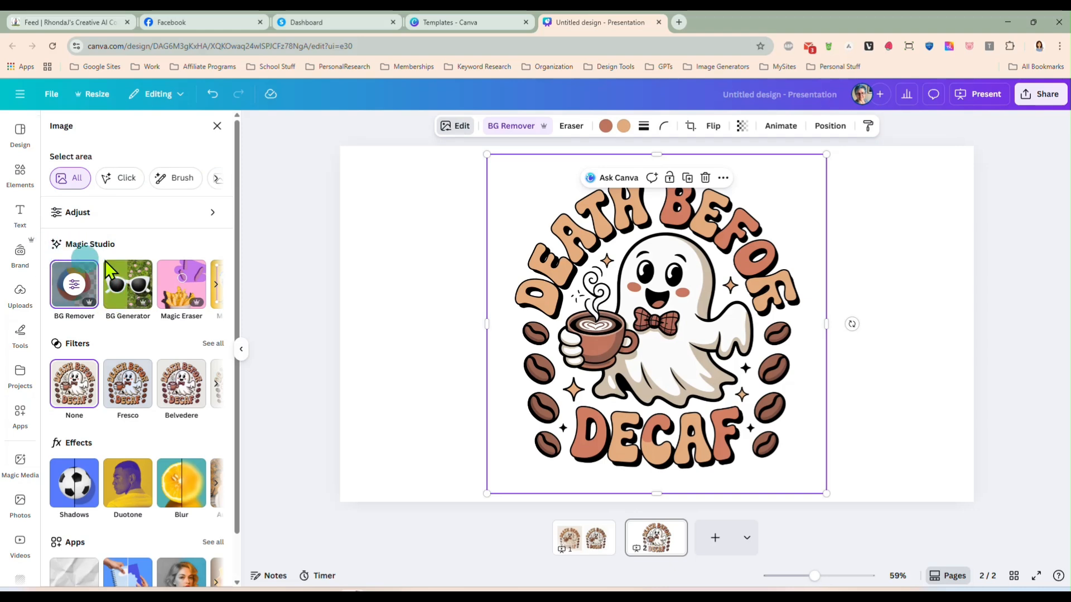
click(215, 285)
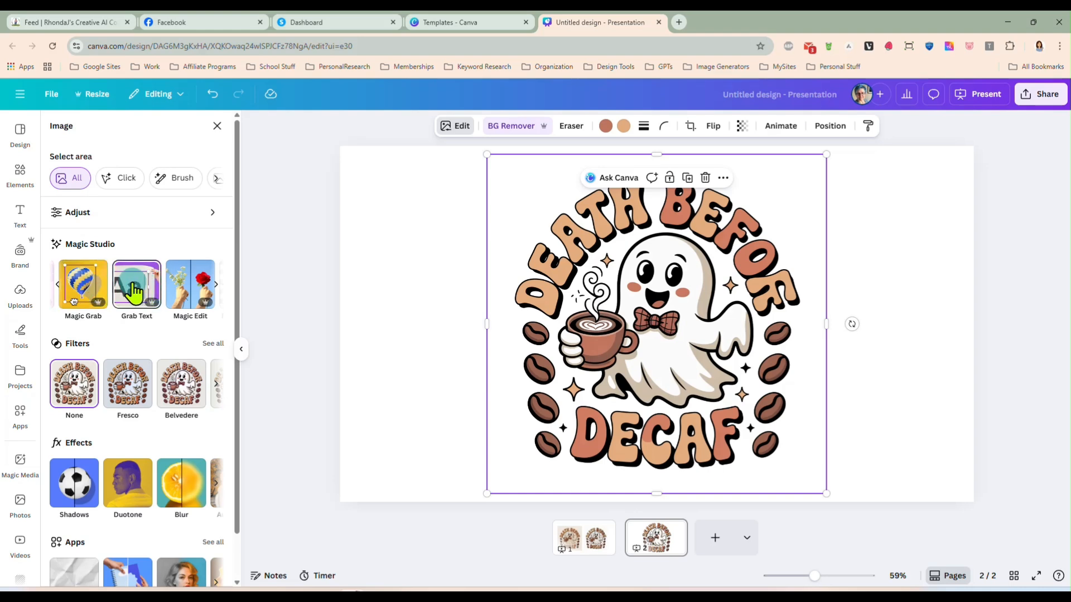
click(136, 283)
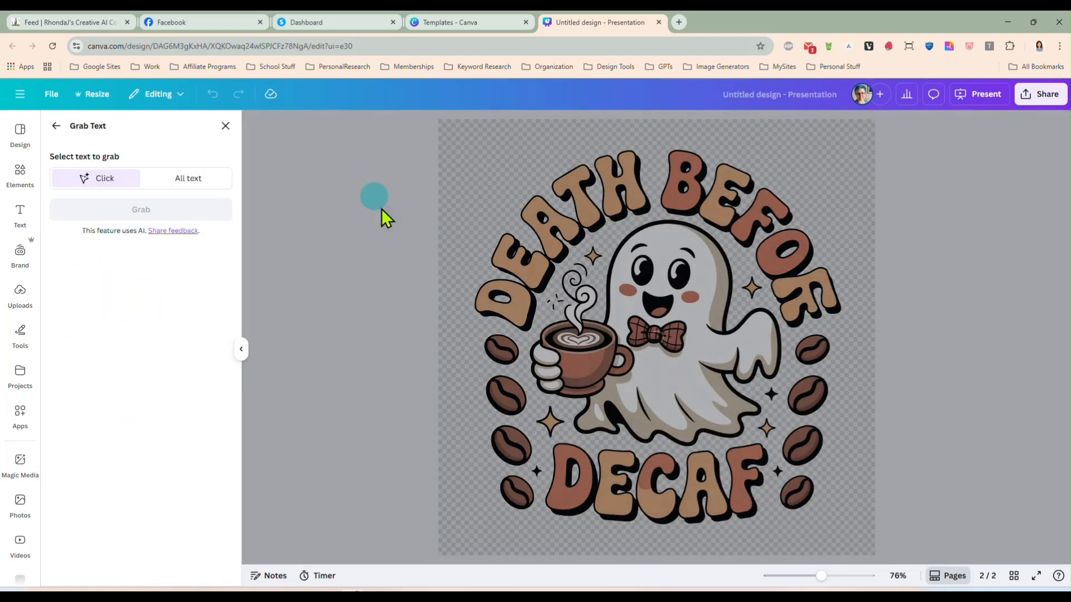
click(656, 184)
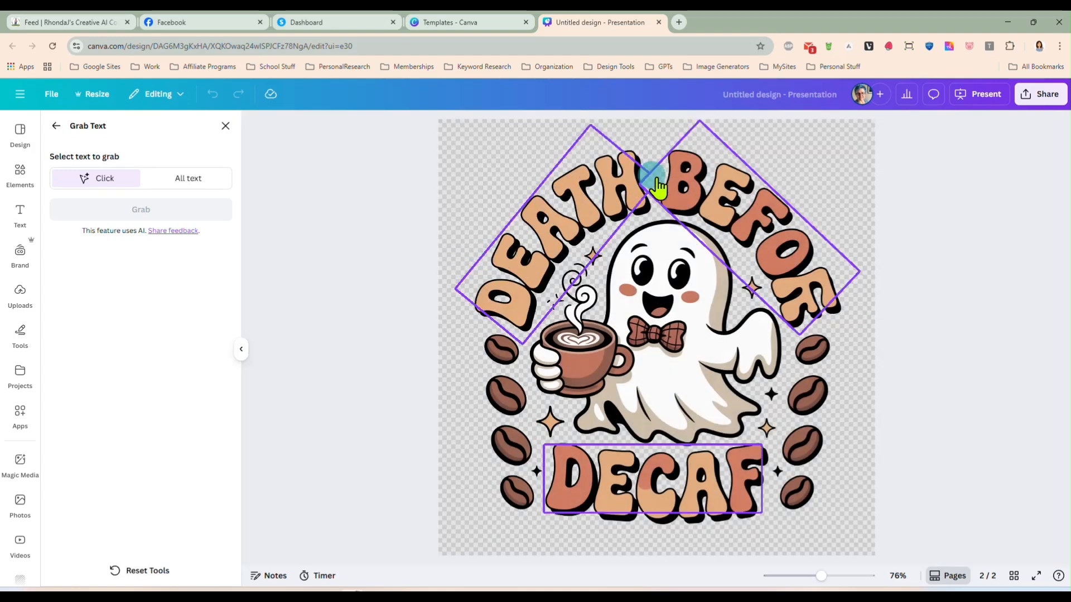
mouse_move(779, 307)
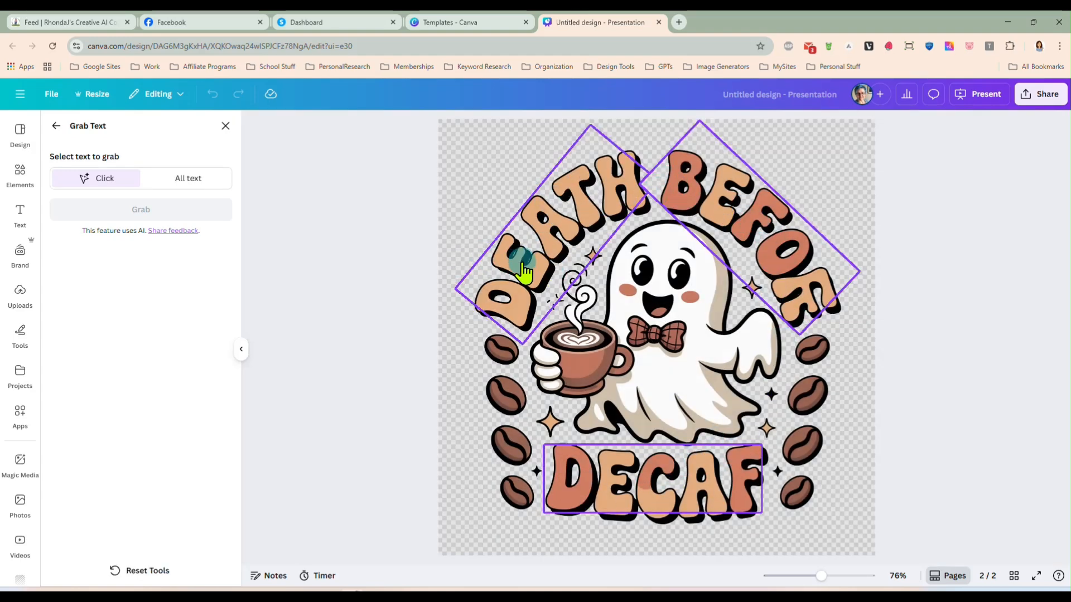
mouse_move(656, 492)
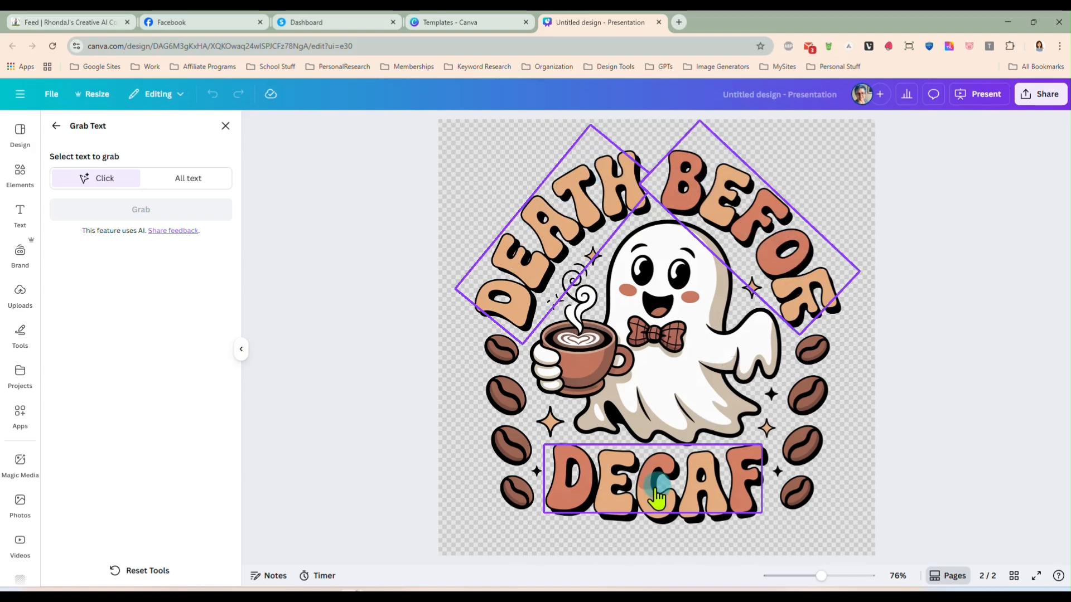
mouse_move(673, 495)
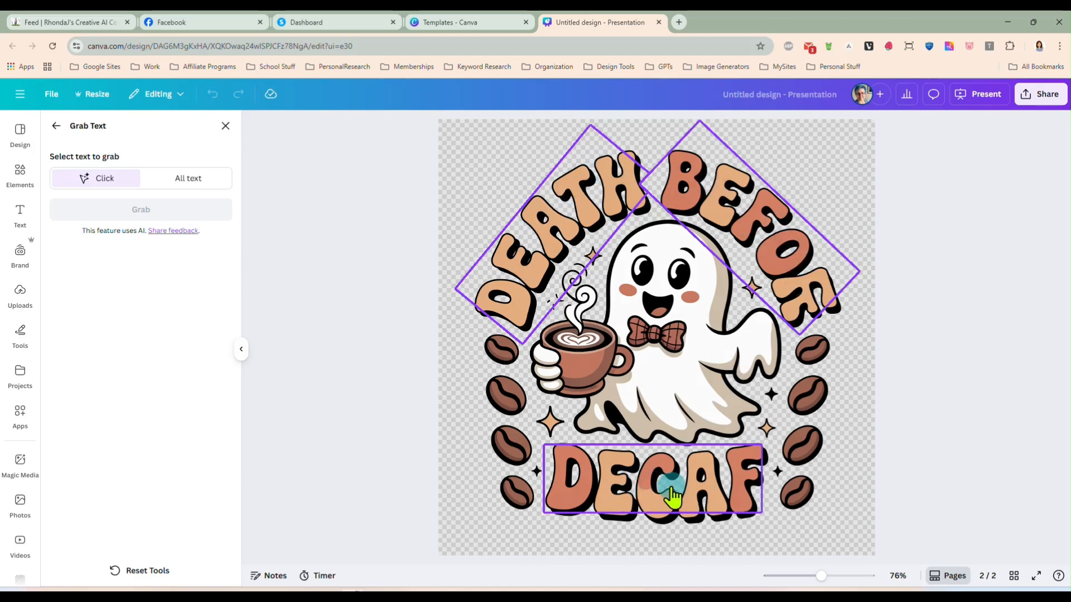
mouse_move(591, 219)
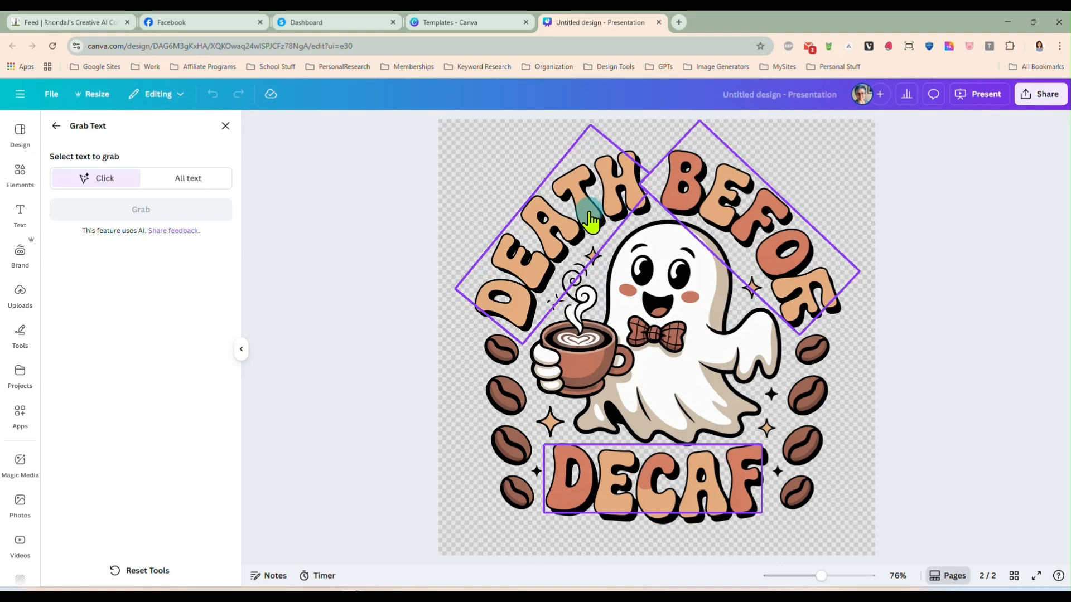
click(590, 219)
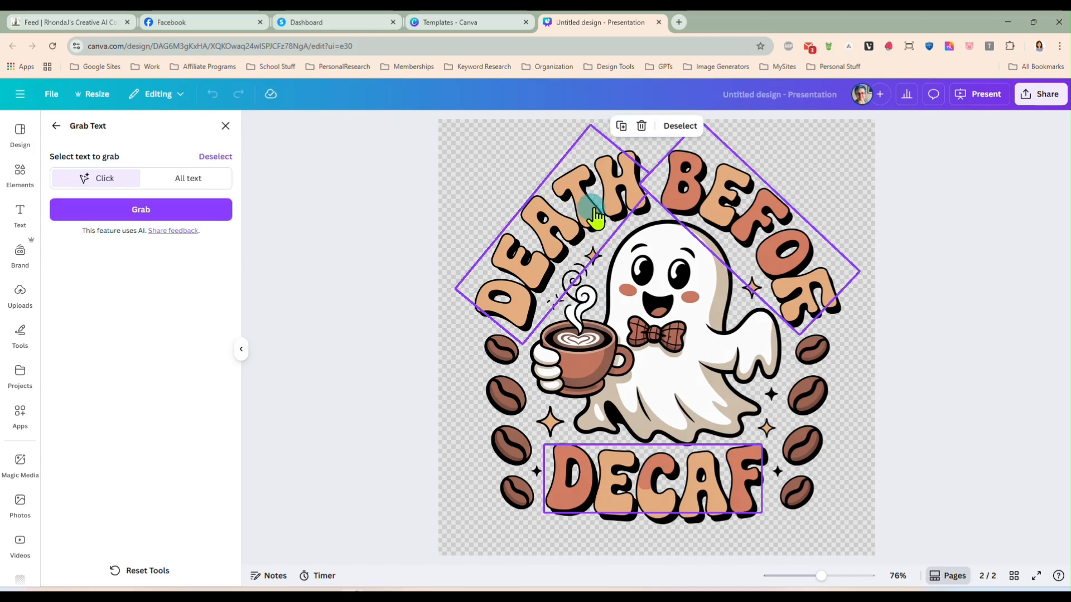
mouse_move(741, 232)
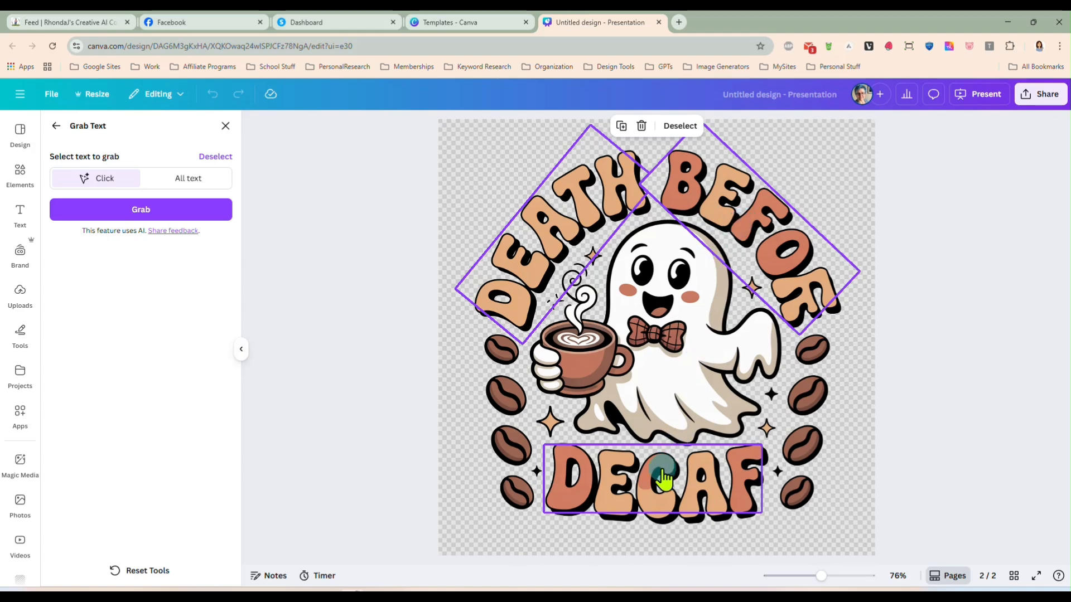
click(188, 178)
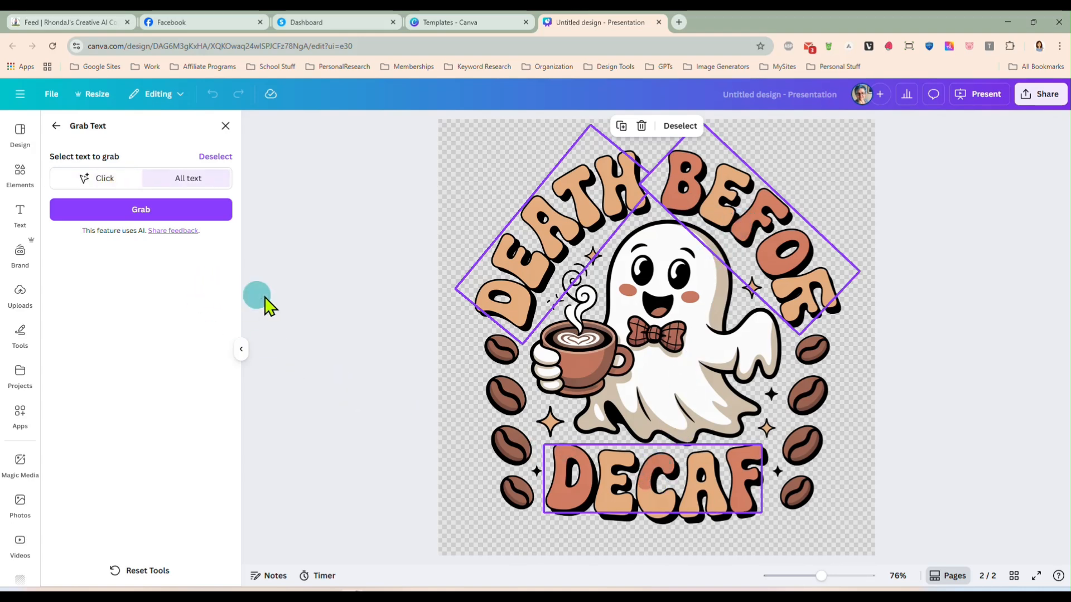
mouse_move(141, 210)
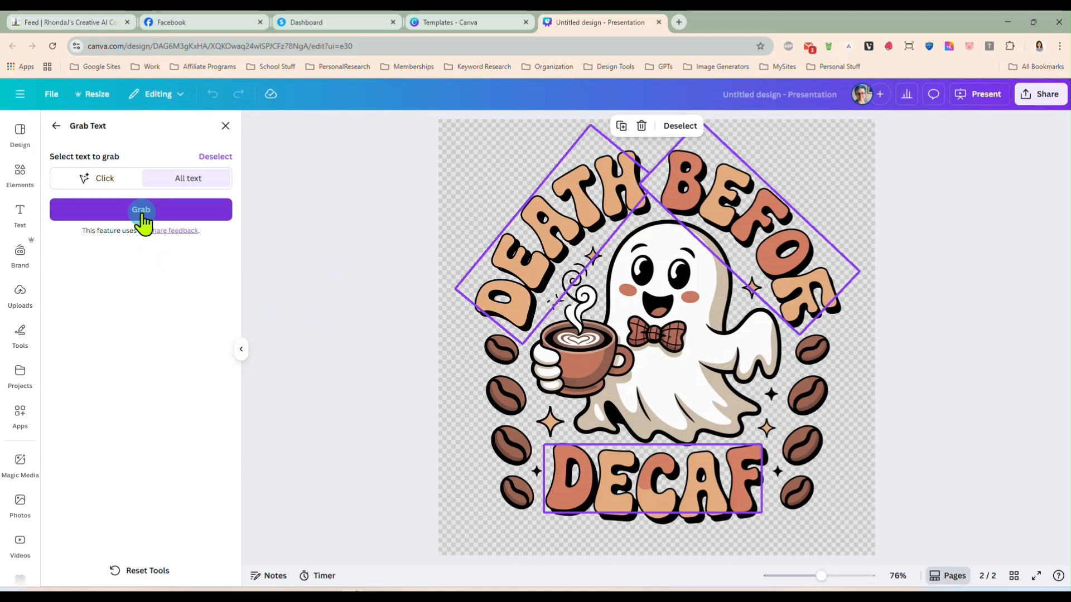
click(140, 209)
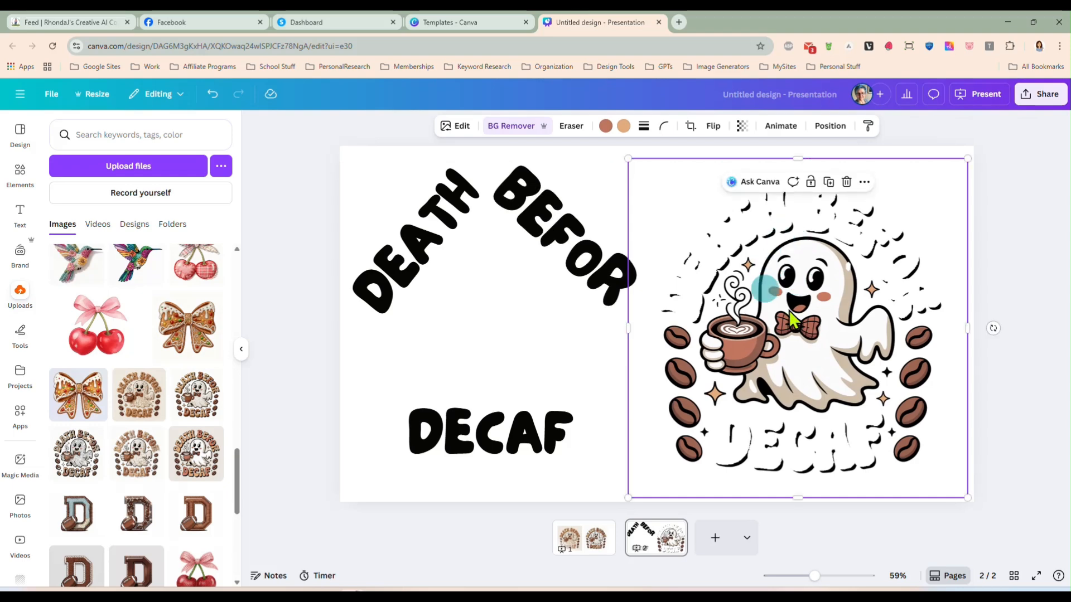
mouse_move(819, 328)
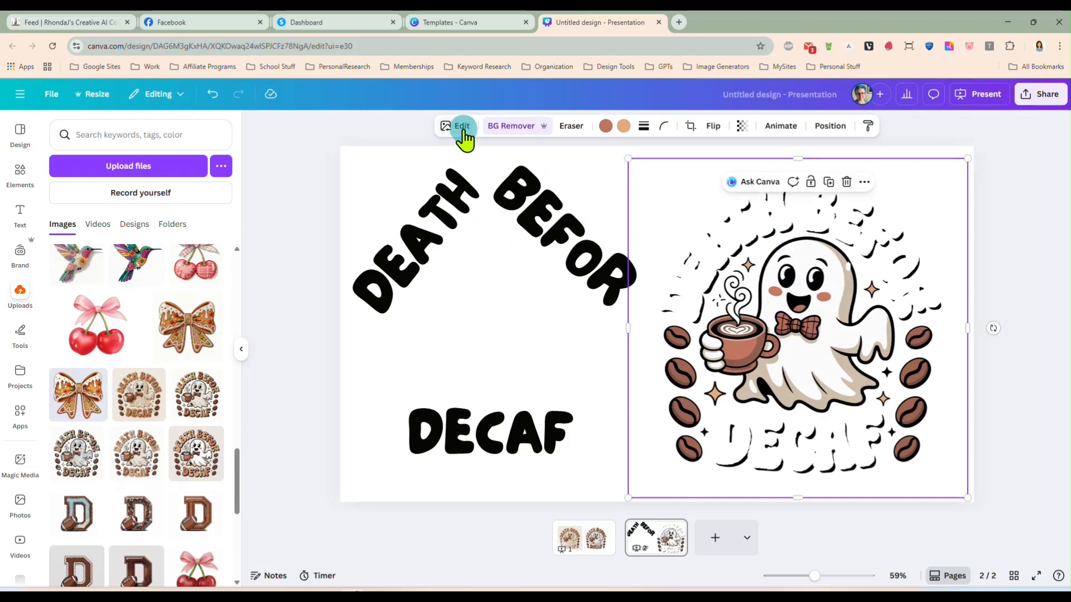
- Brush over the faded leftover letters with Magic Eraser and erase them
click(462, 125)
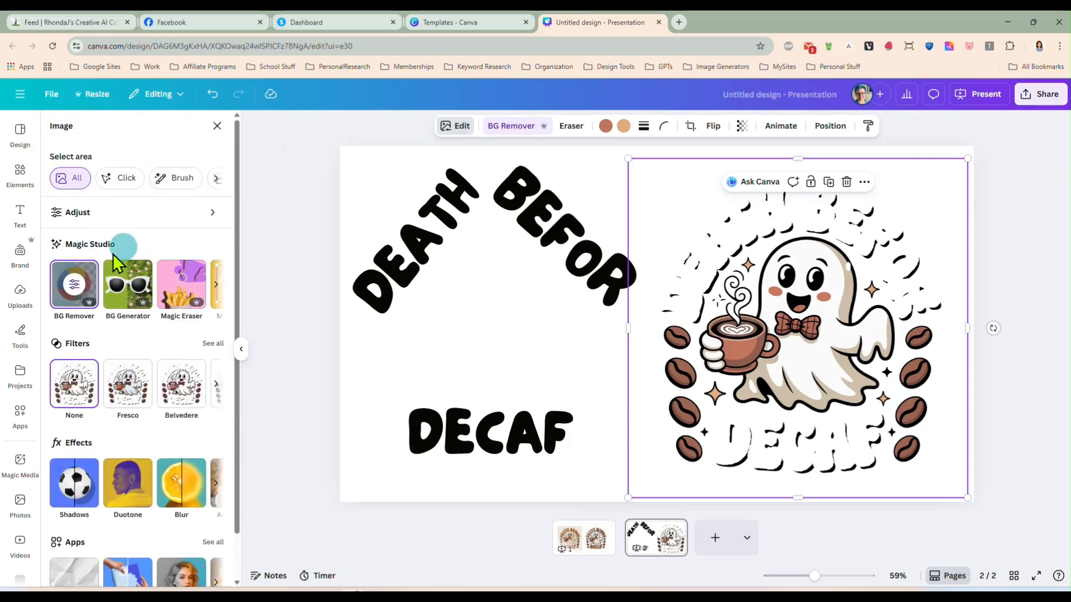
click(181, 284)
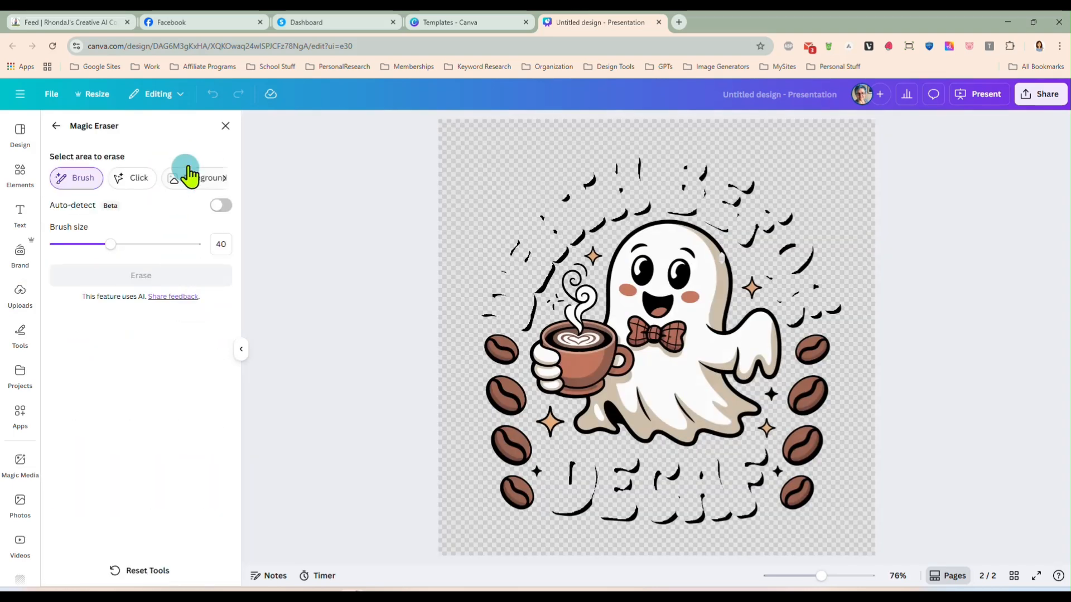
mouse_move(484, 306)
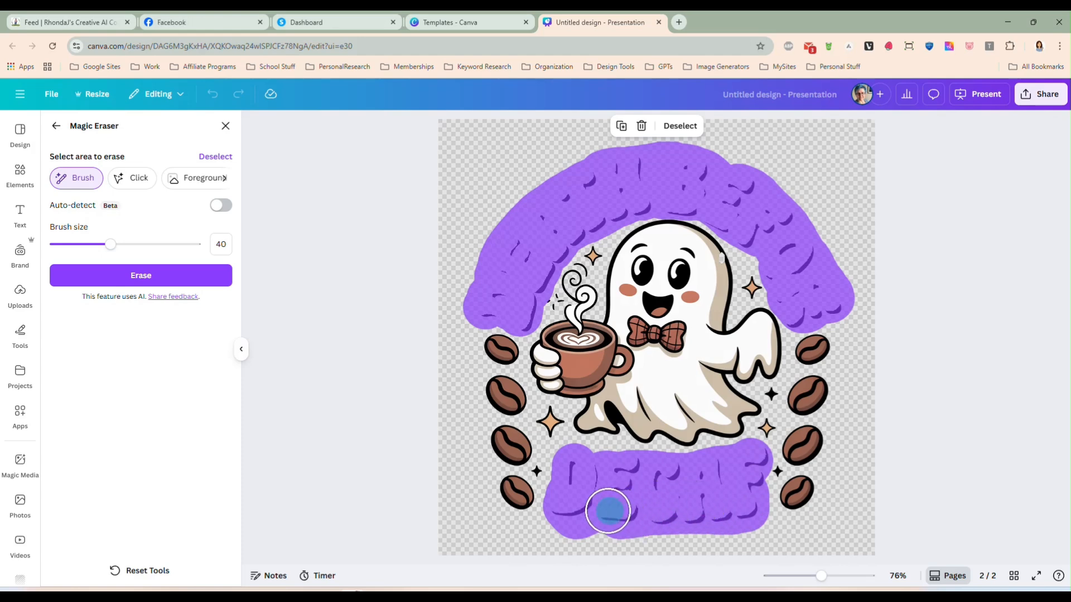
click(141, 275)
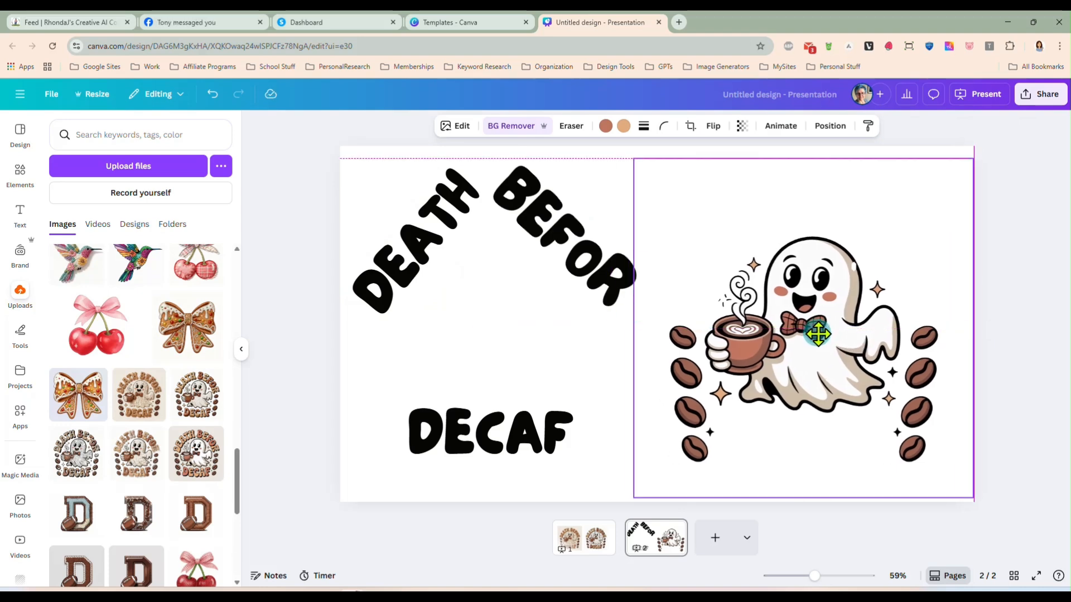
- Select all three words and set them in TAN Songbird after trying Hobo and Candice
click(817, 335)
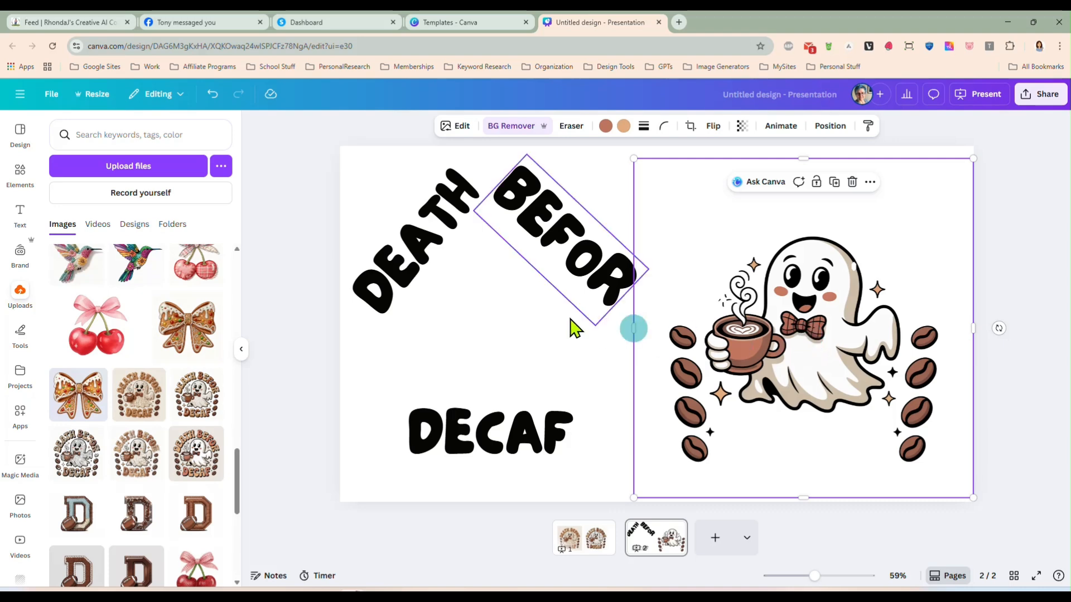
click(410, 239)
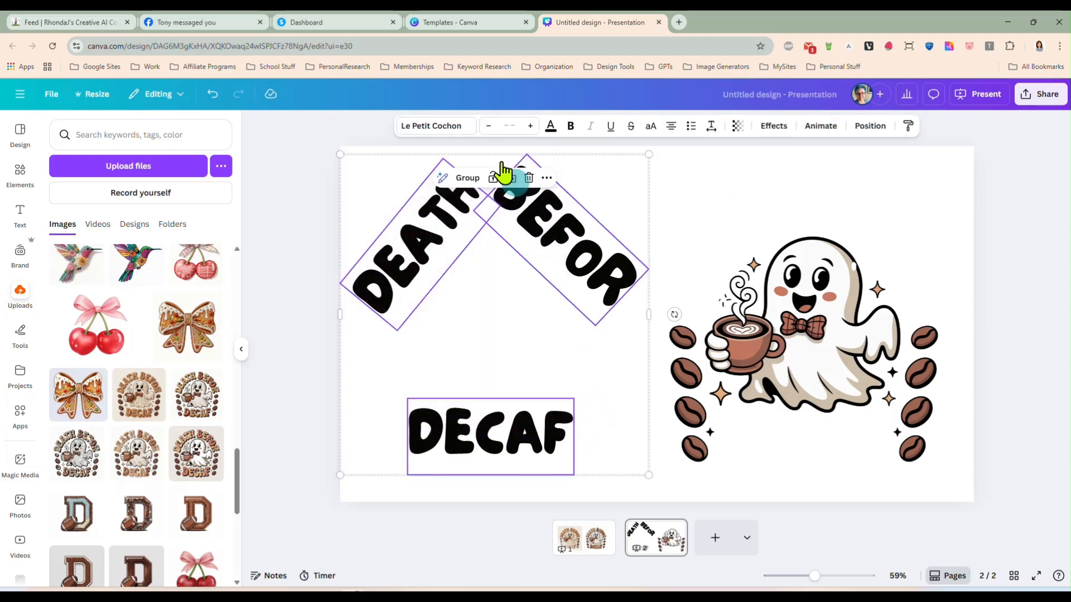
click(434, 126)
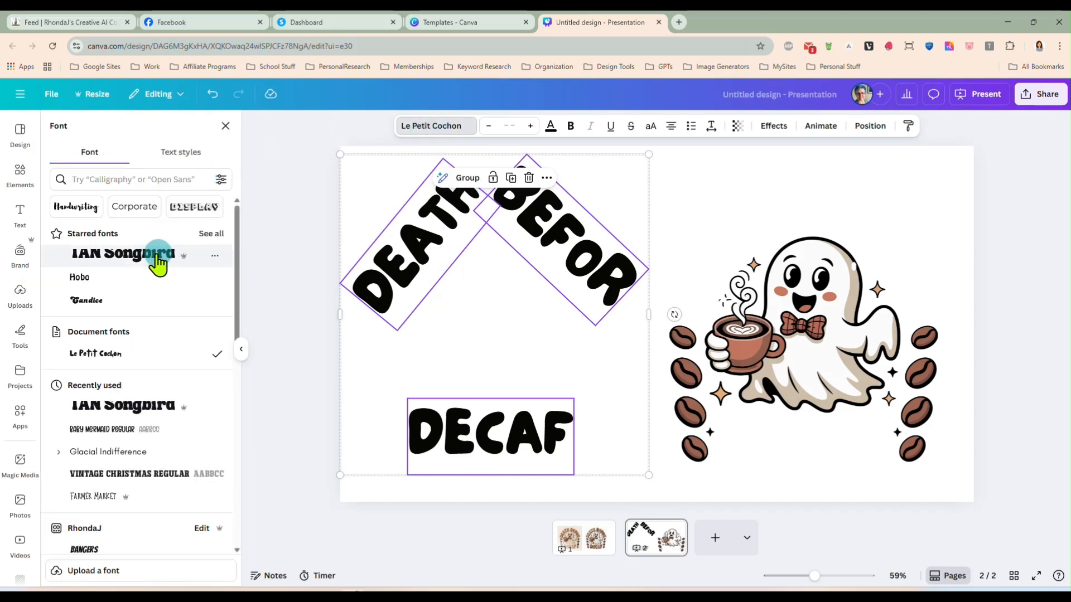
click(79, 276)
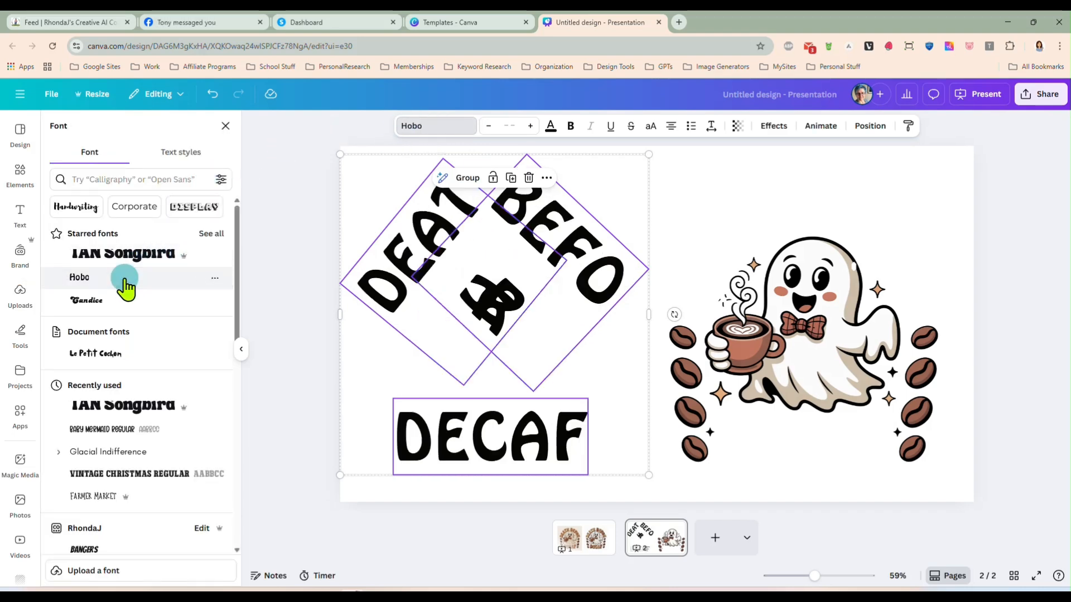
click(86, 300)
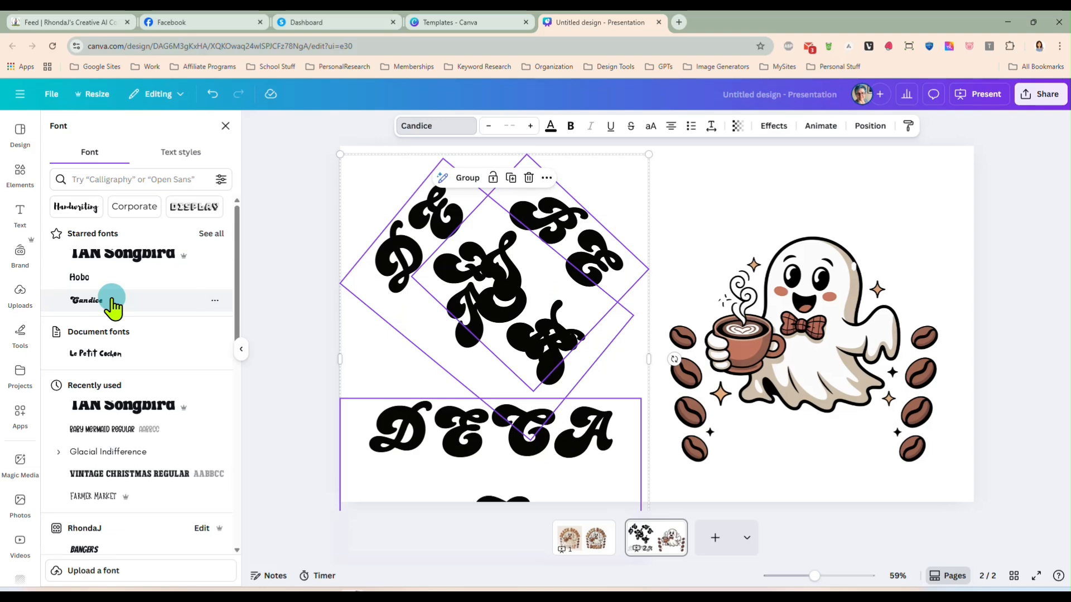
click(122, 253)
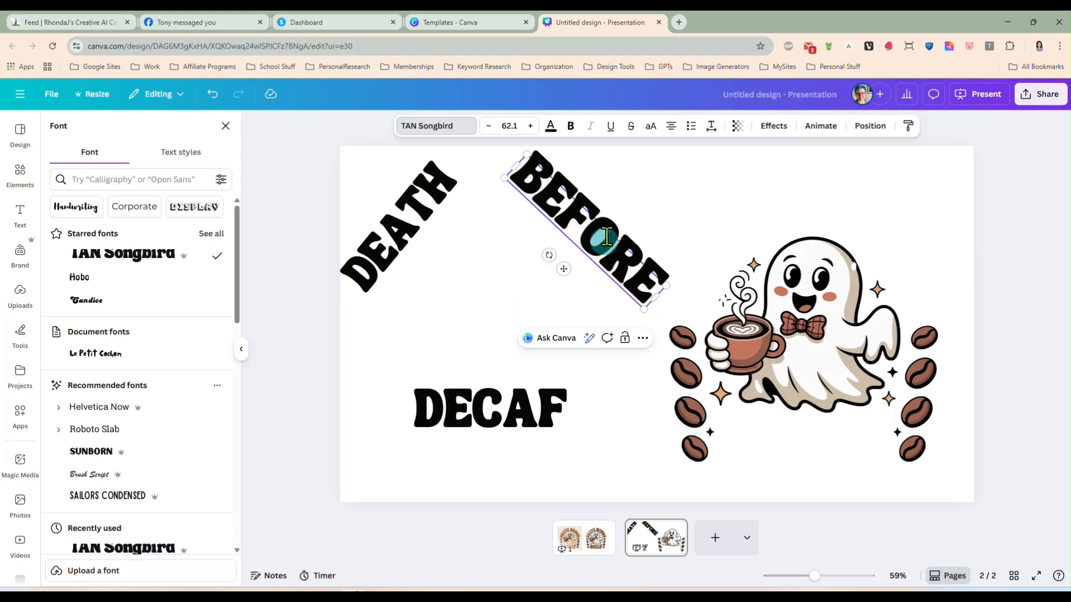
- Drag the grouped ghost design onto the page's centre guide, then select DEATH alone
click(368, 189)
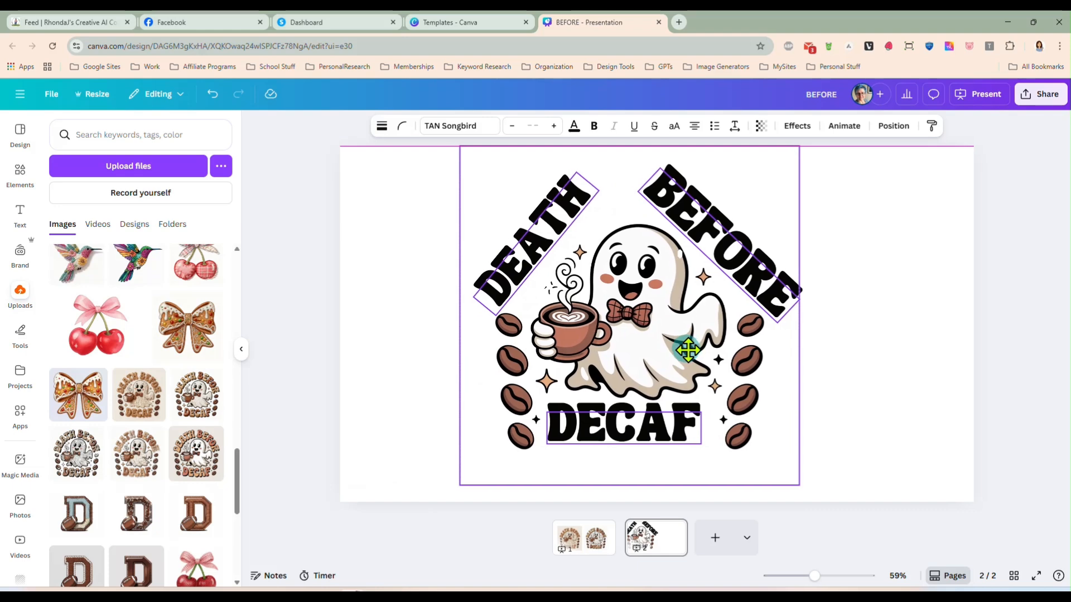
click(688, 350)
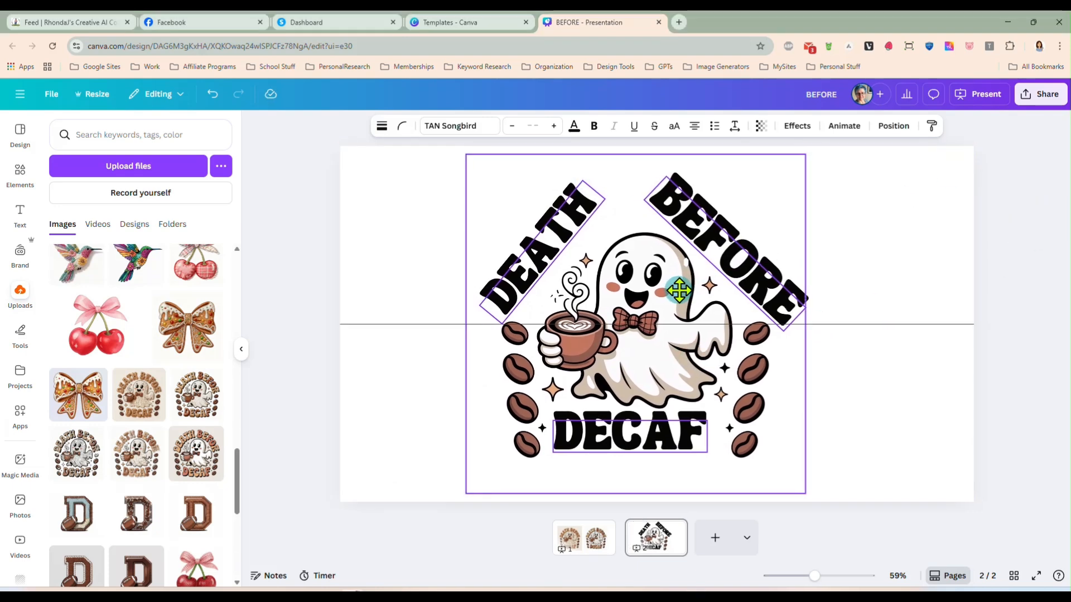
click(827, 226)
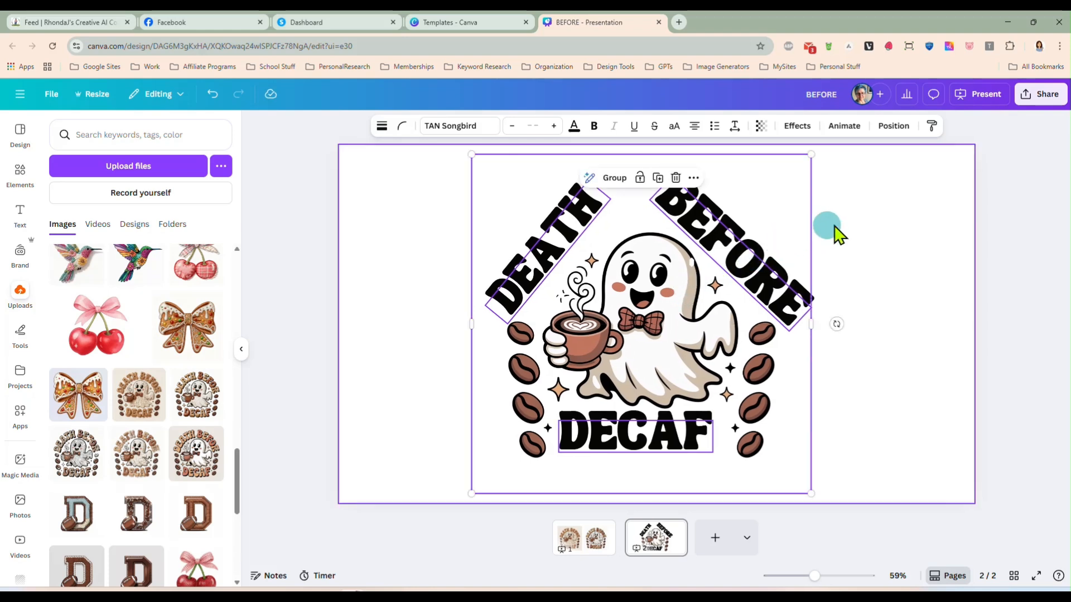
click(539, 246)
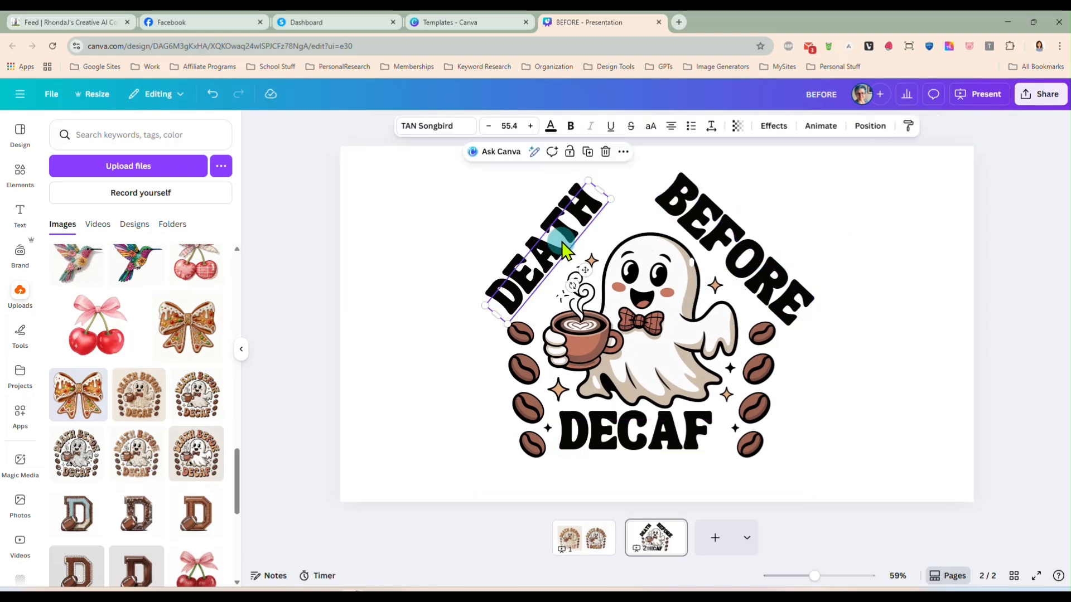
mouse_move(577, 242)
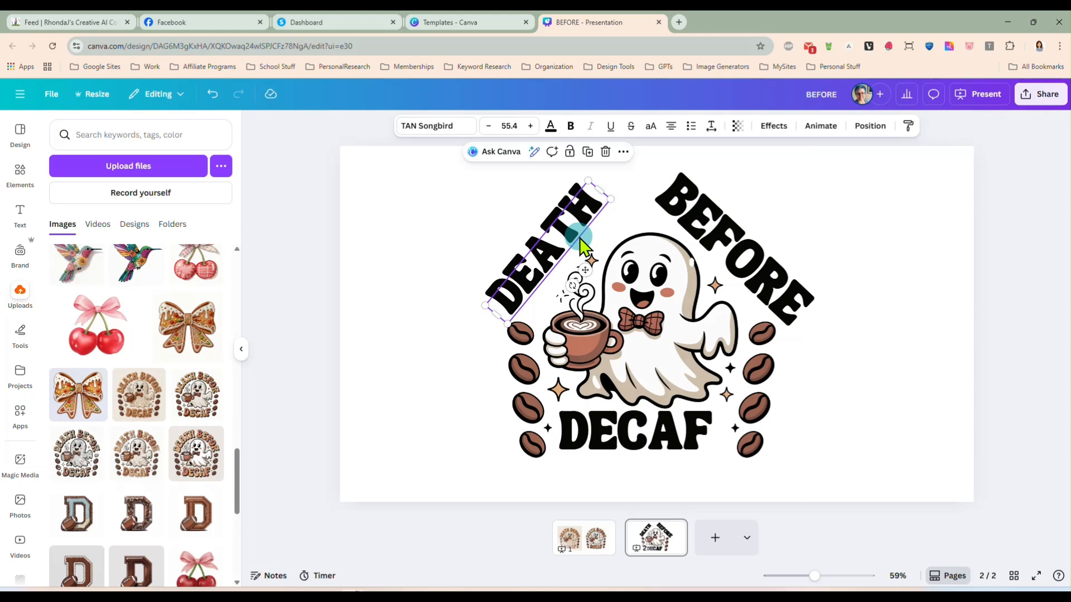
- Apply the Curve effect (45) to DEATH and BEFORE and increase their letter spacing
click(773, 126)
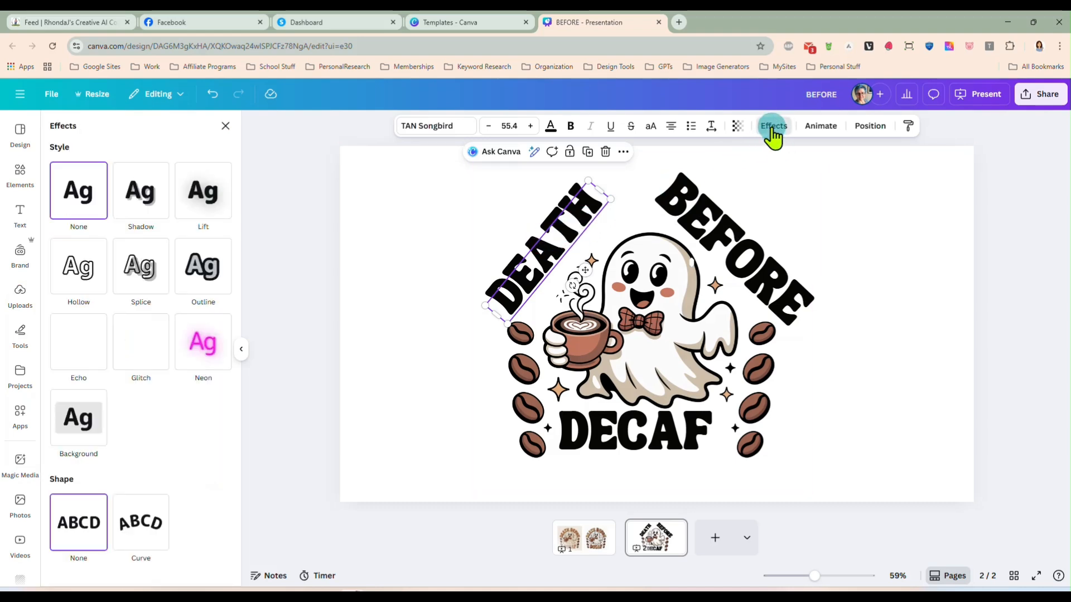
click(140, 510)
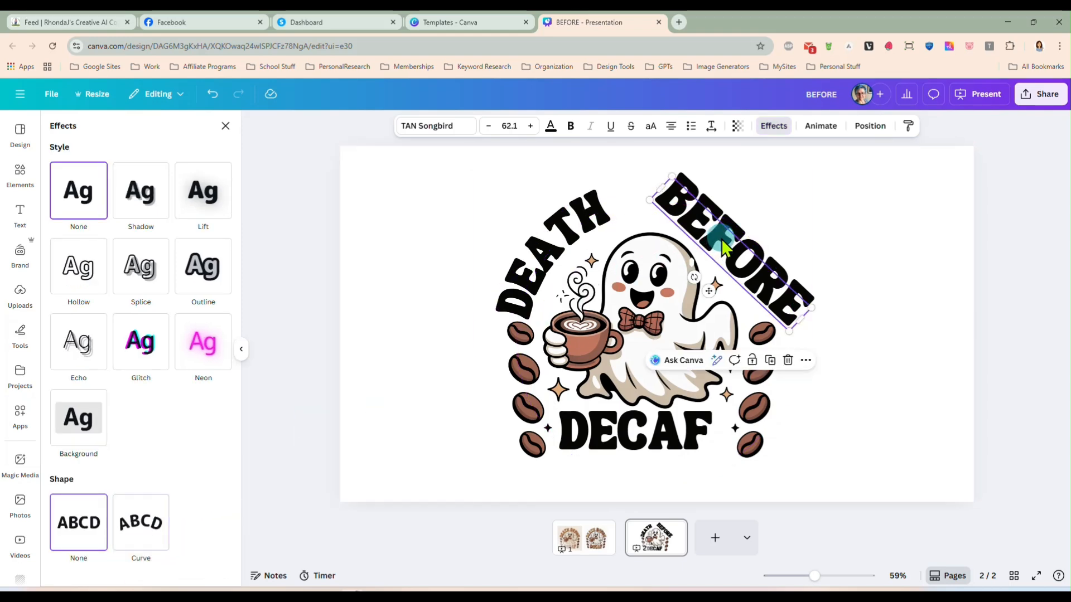
click(140, 510)
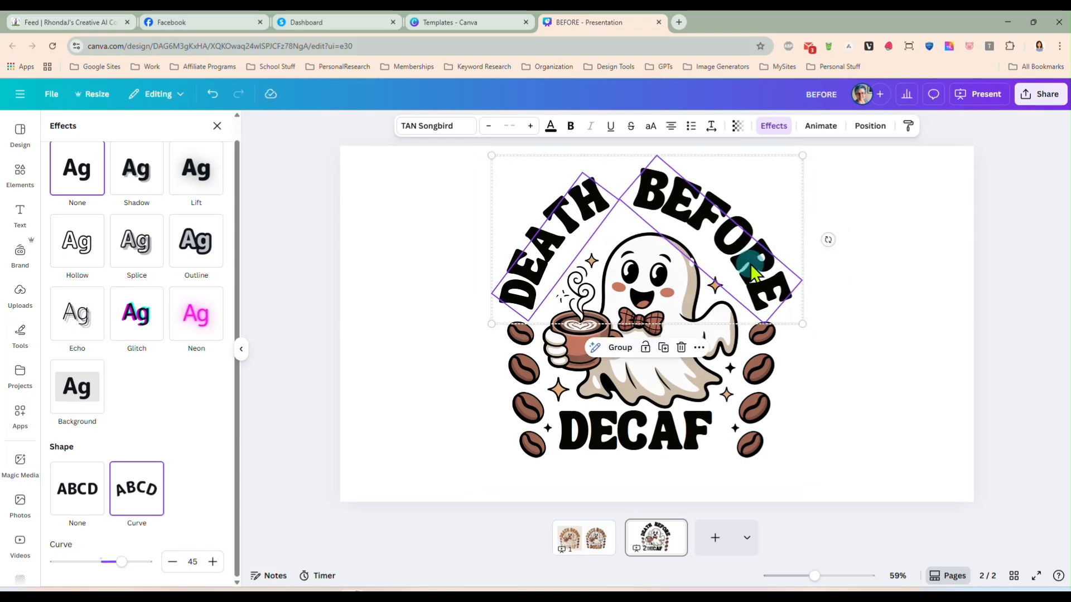
mouse_move(711, 126)
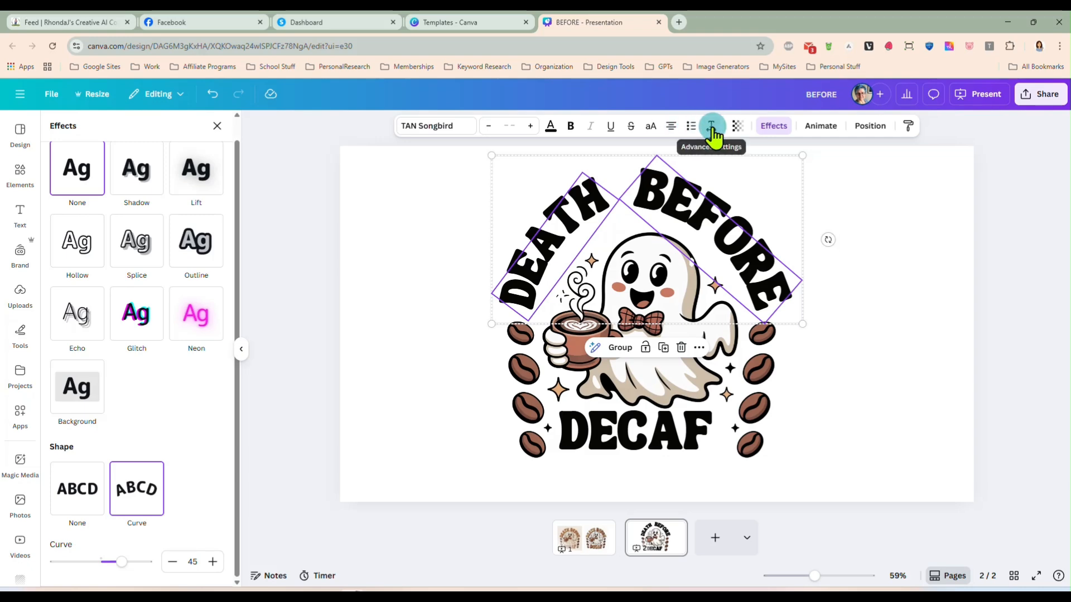
click(711, 125)
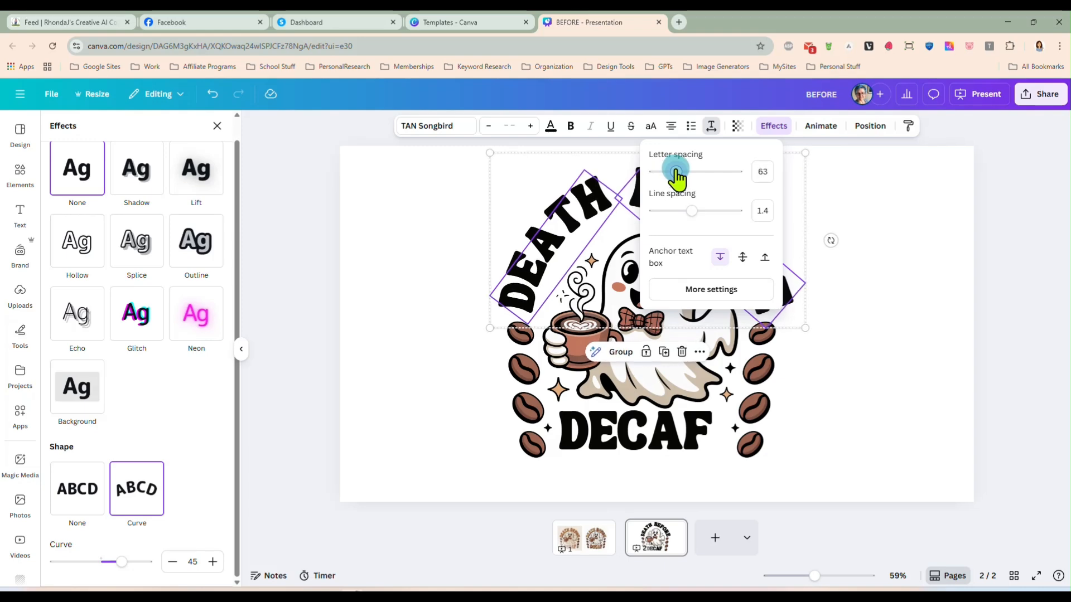
click(874, 306)
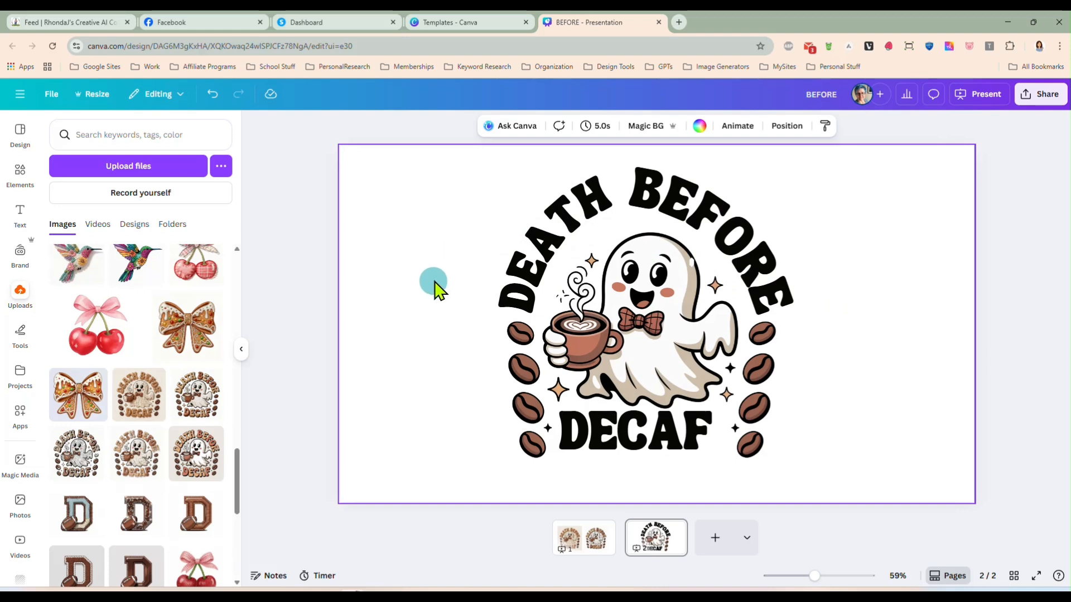
- Select the design and check the reference layout on page 1
click(588, 216)
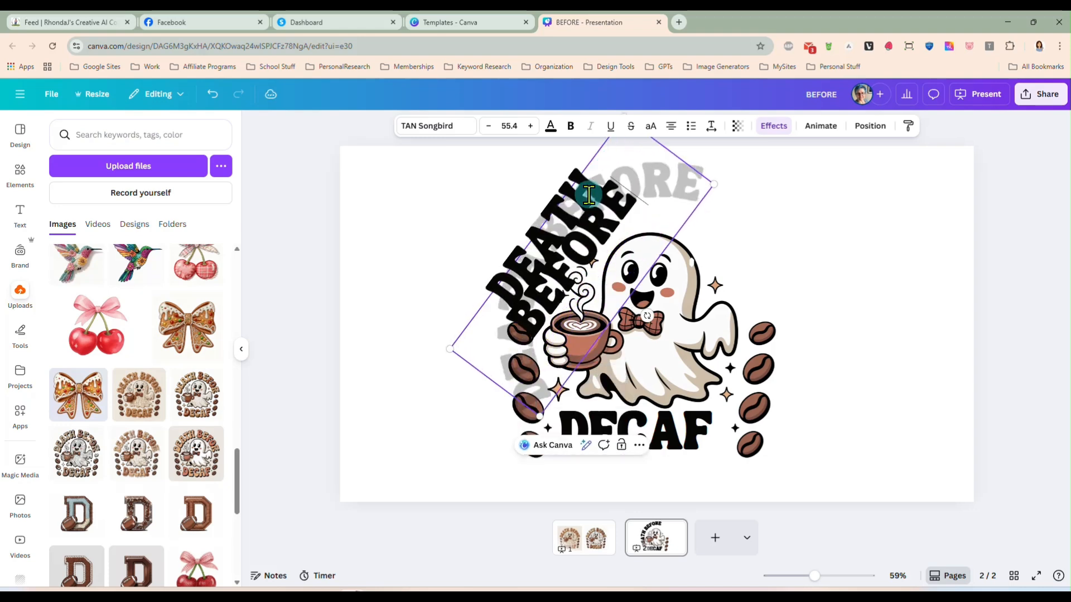
click(723, 251)
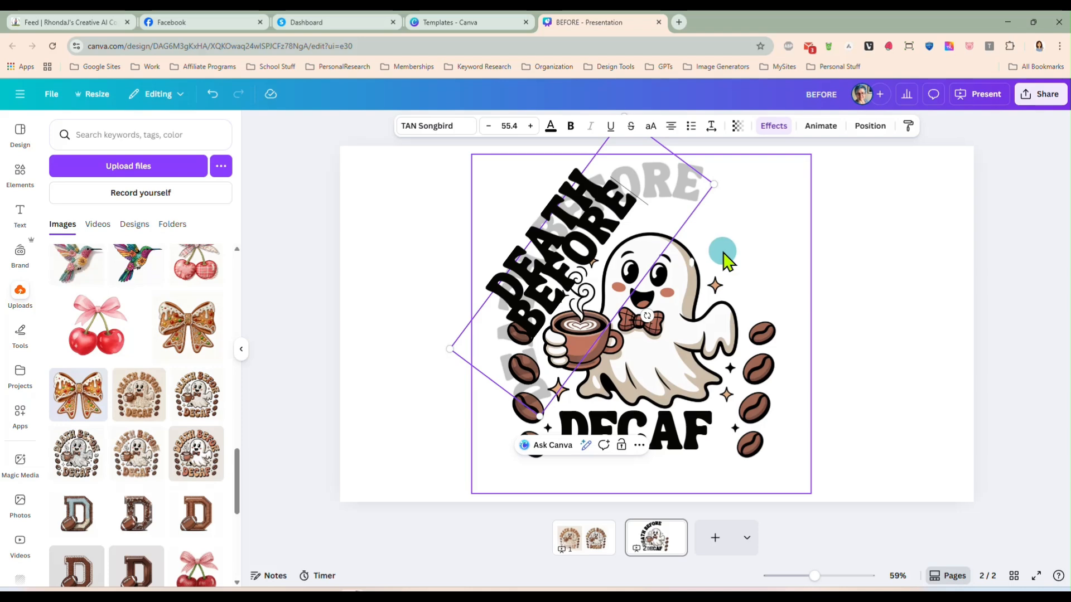
click(655, 537)
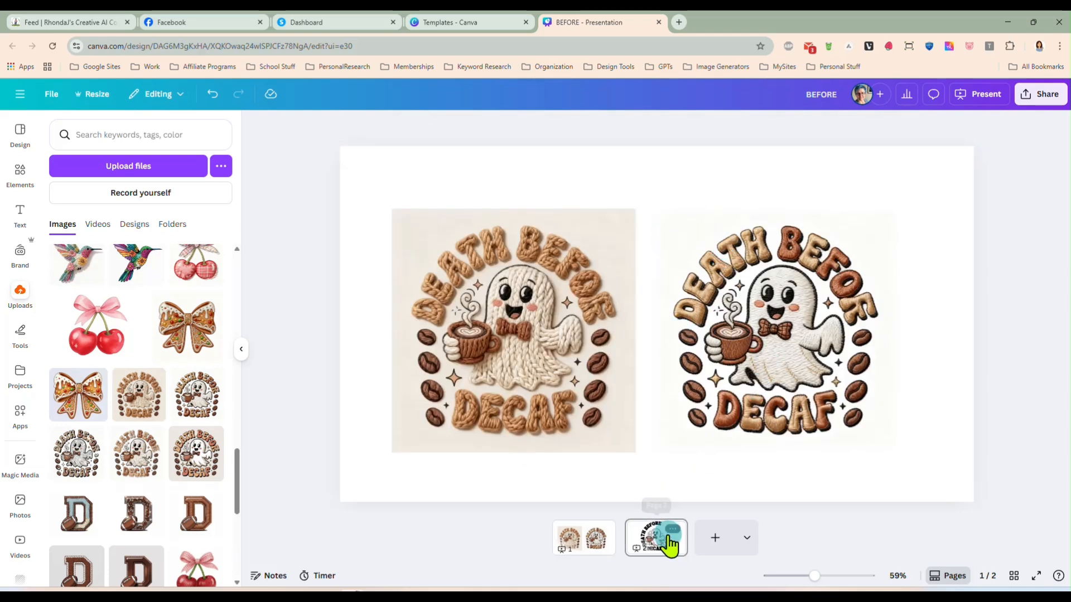
click(655, 537)
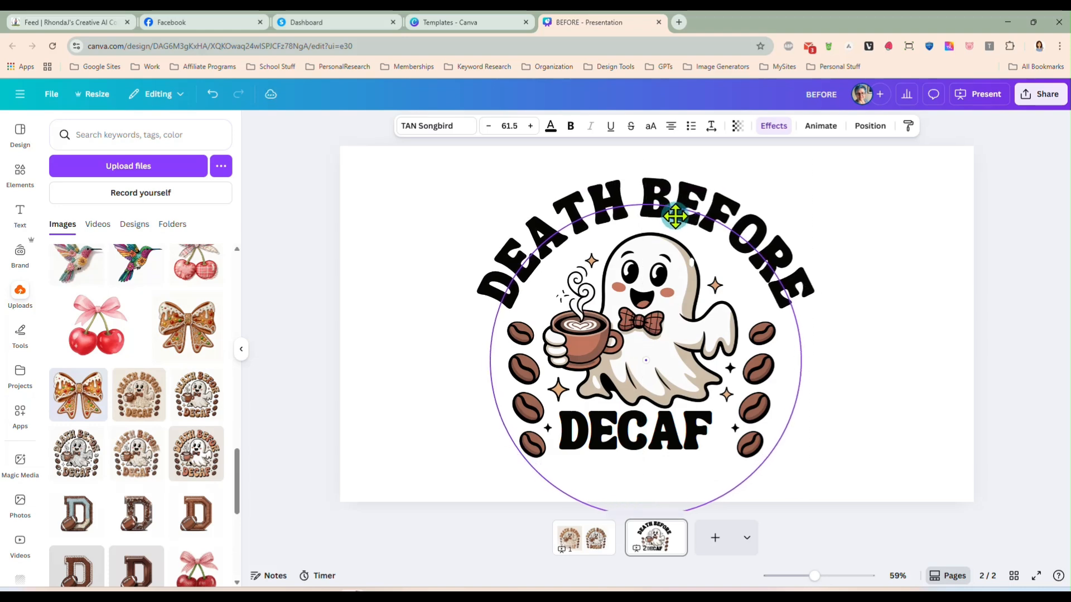
- Enlarge DECAF and centre it beneath the ghost along the centre guide
click(635, 437)
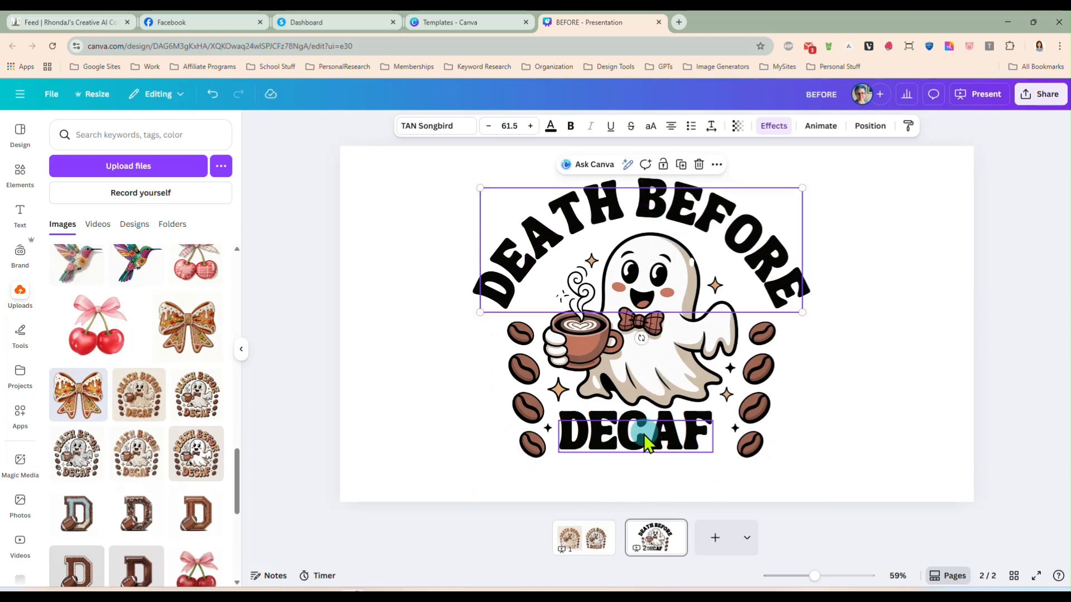
click(634, 435)
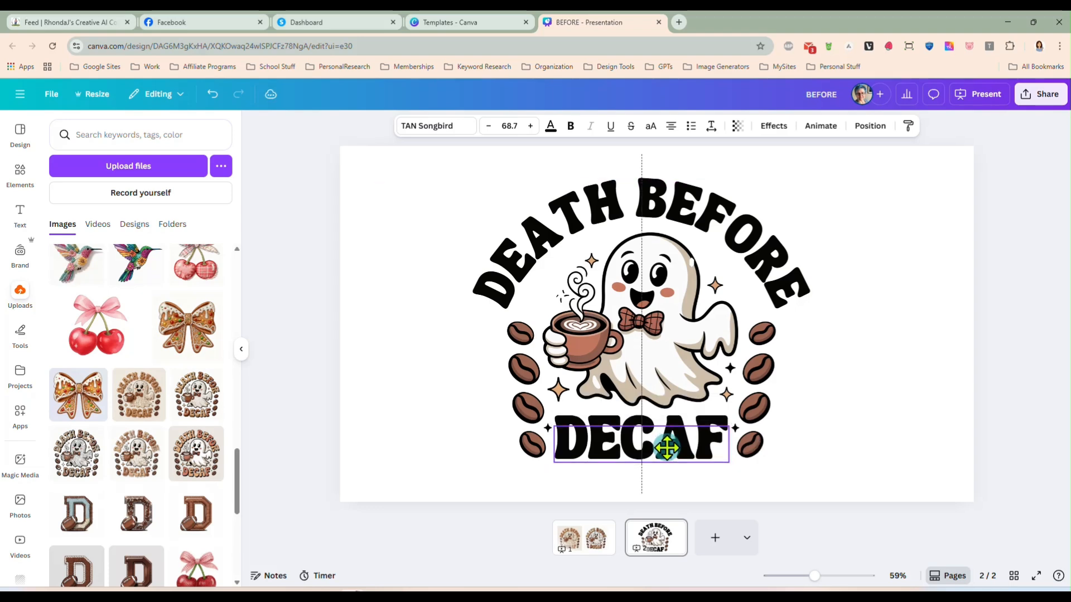
click(855, 258)
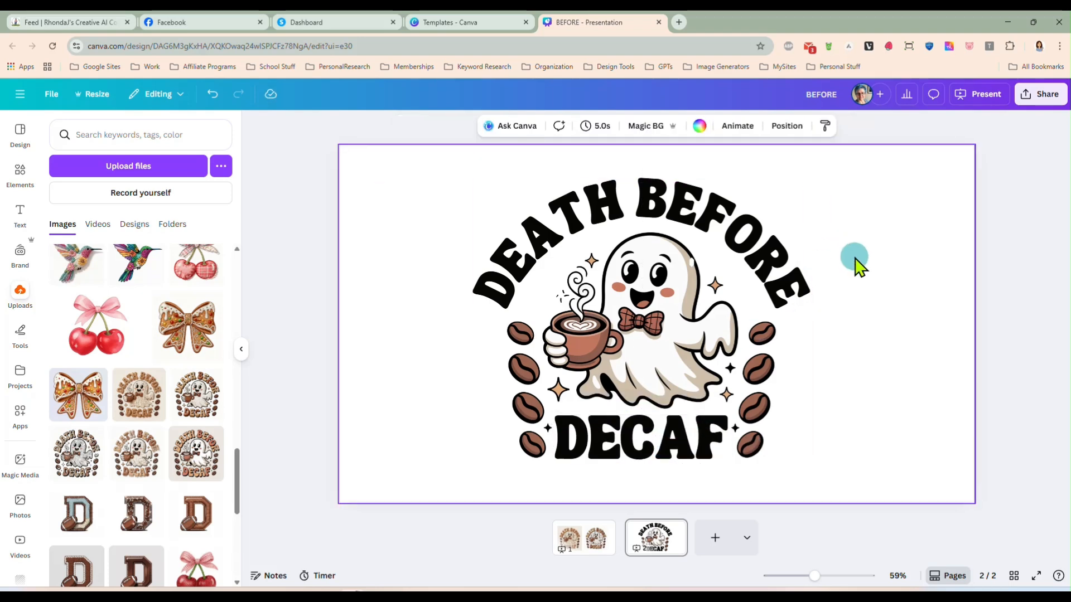
click(638, 232)
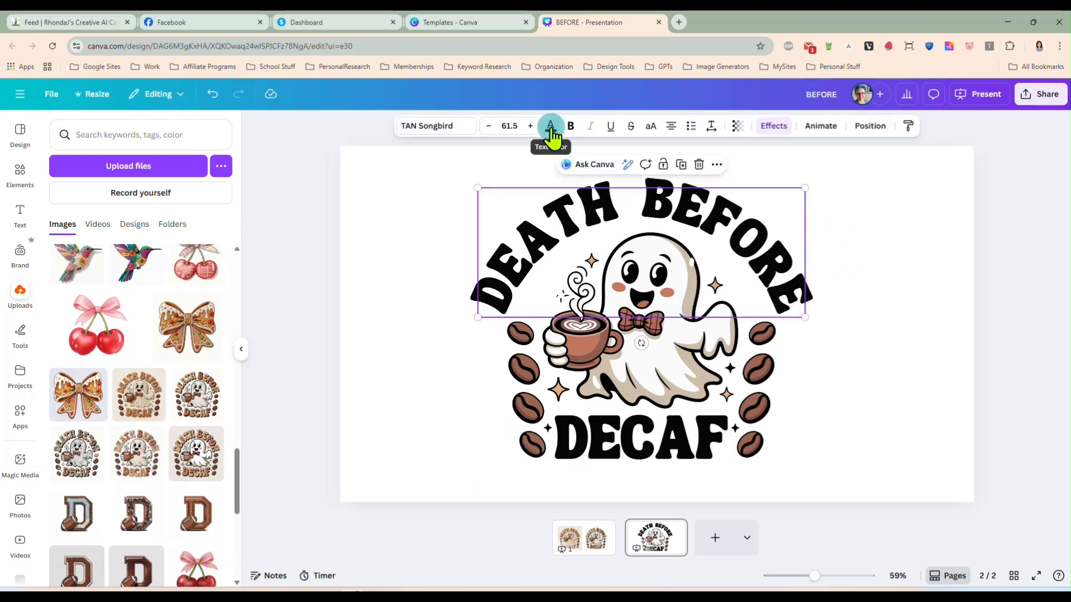
- Fill all the black lettering with the brown-to-cream linear gradient using Change all
click(550, 125)
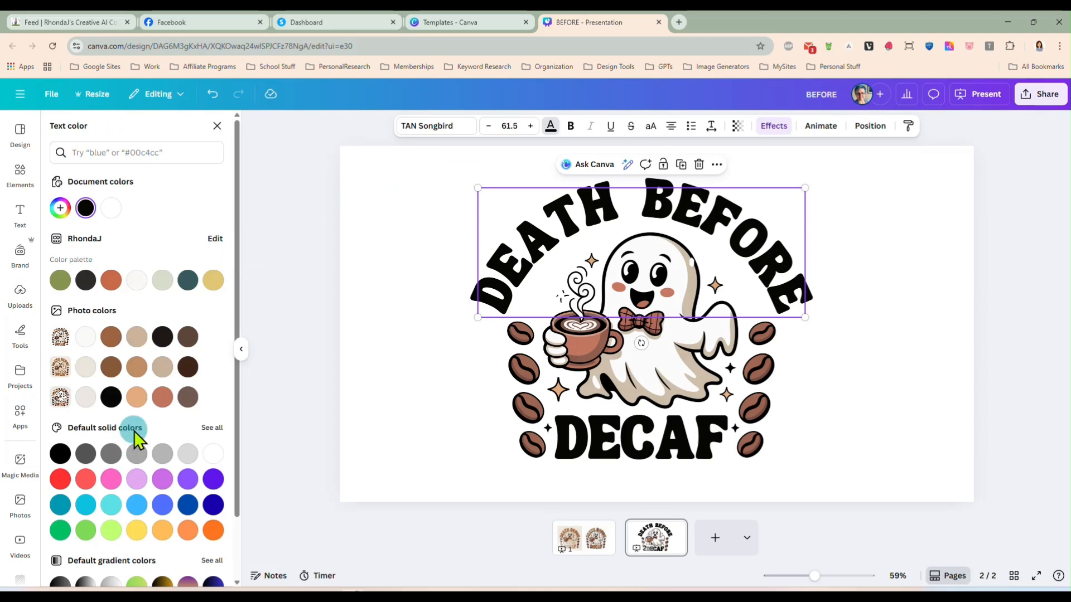
scroll(down, 3)
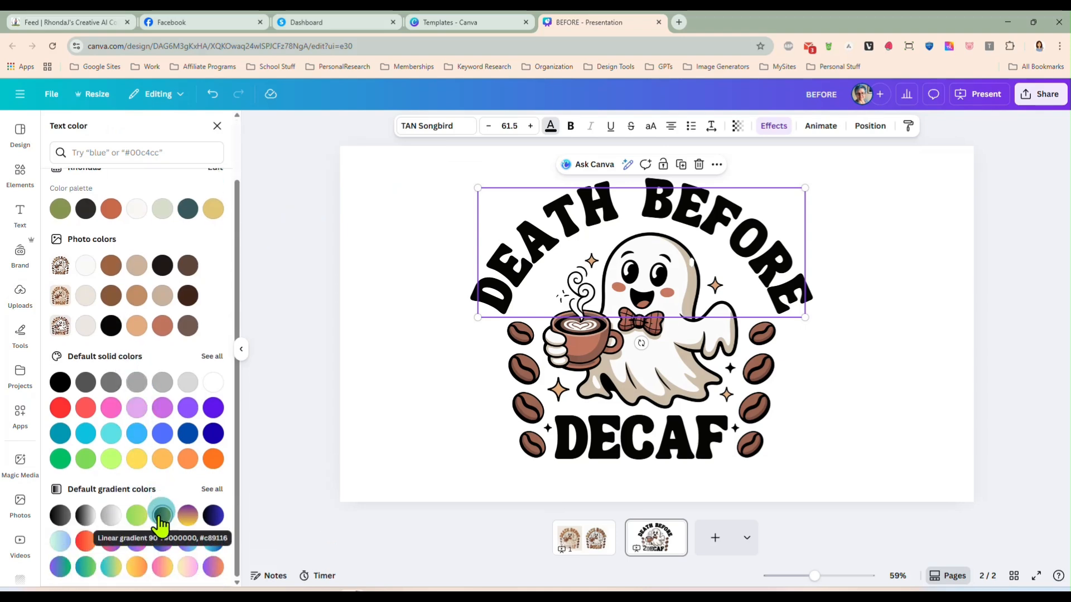
click(212, 489)
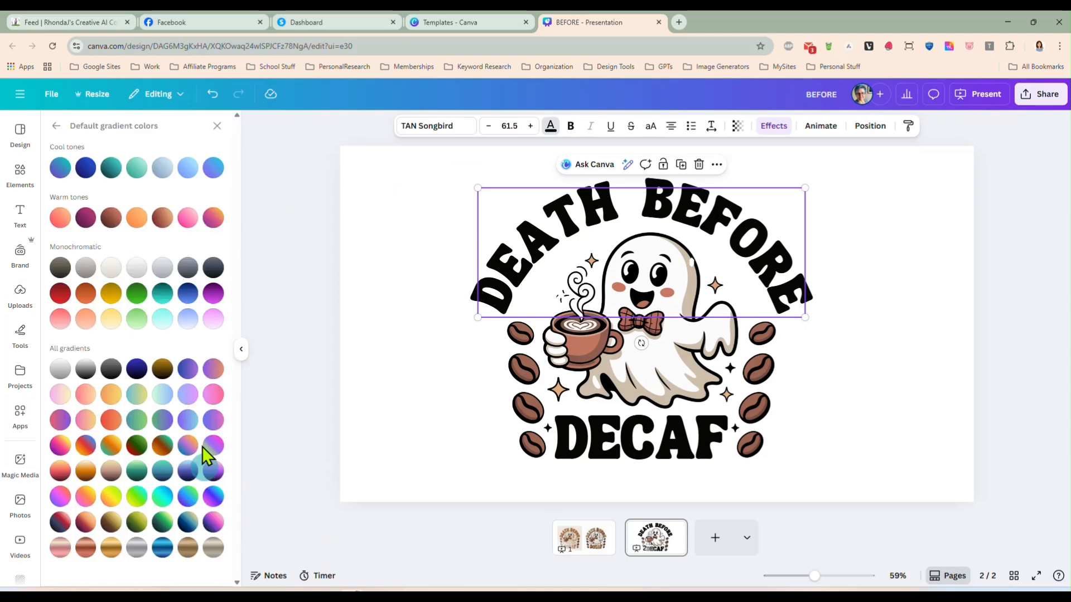
mouse_move(85, 522)
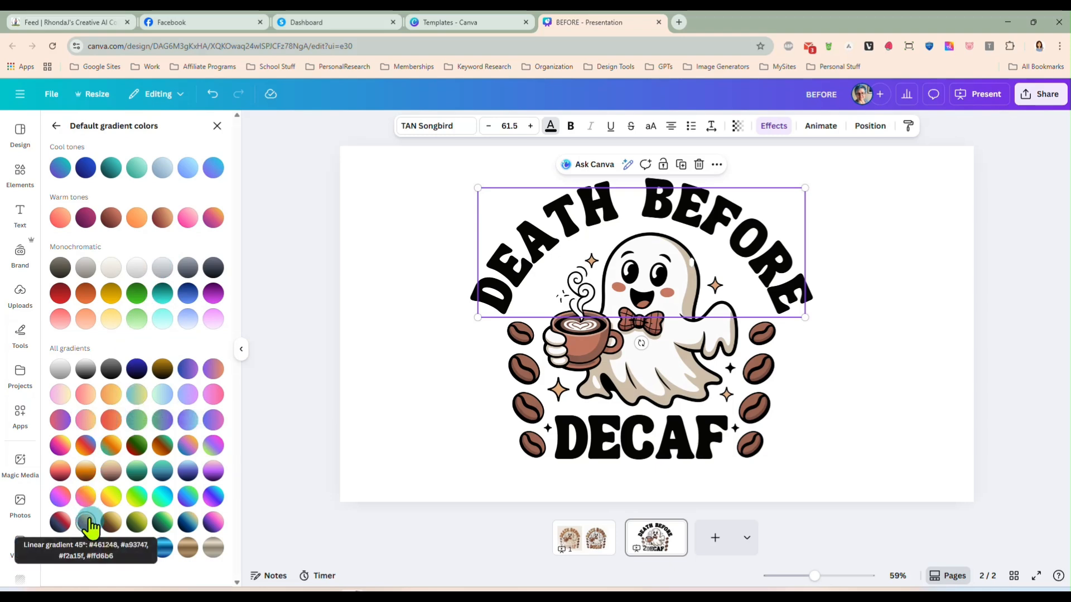
click(84, 522)
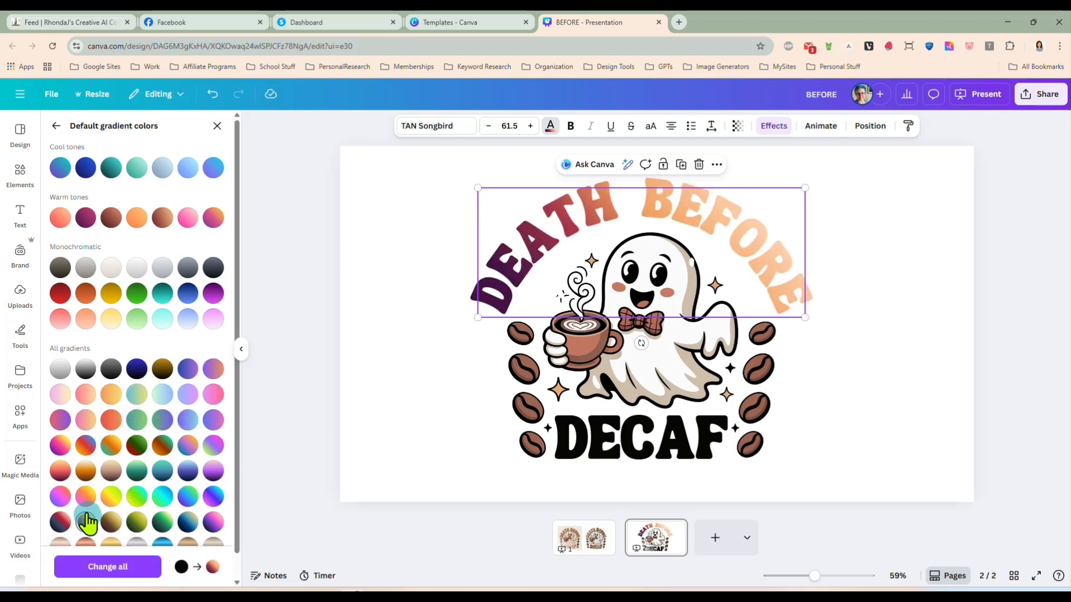
click(110, 472)
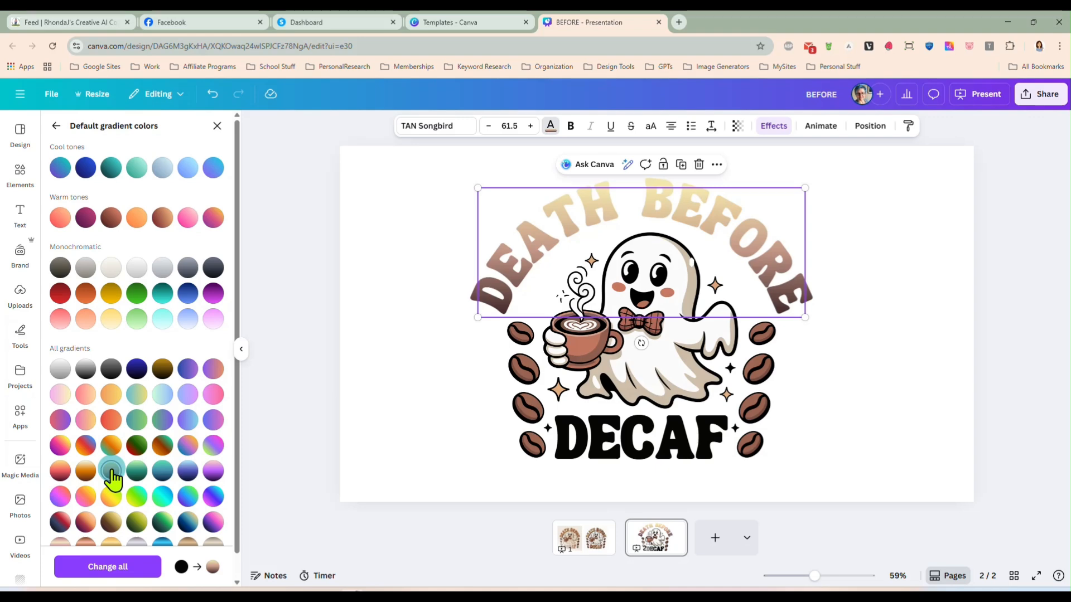
click(639, 441)
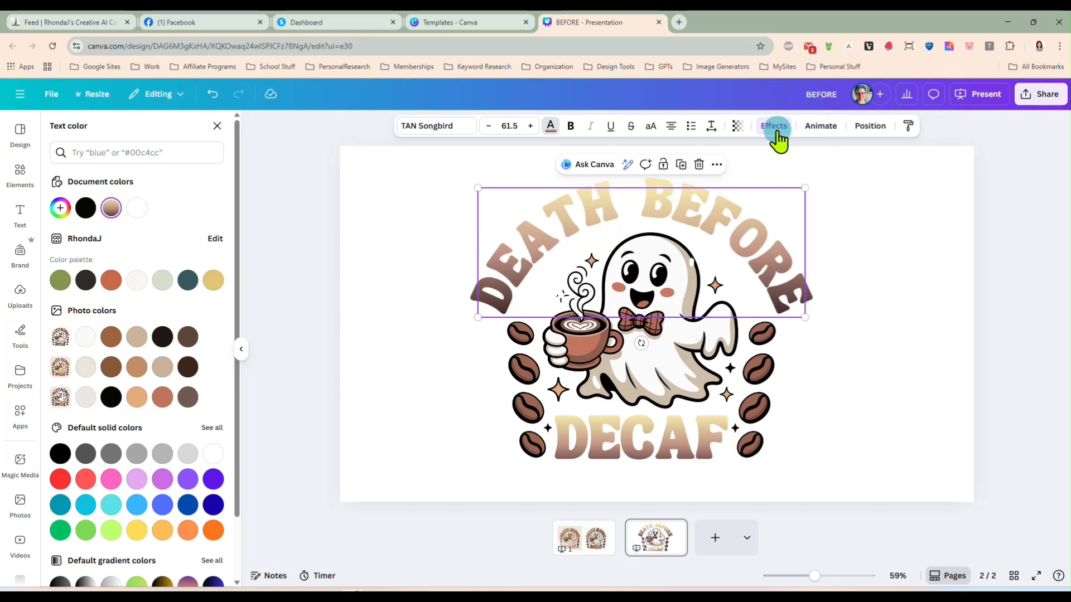
- Add a drop shadow effect to the DEATH BEFORE heading and to DECAF
click(773, 125)
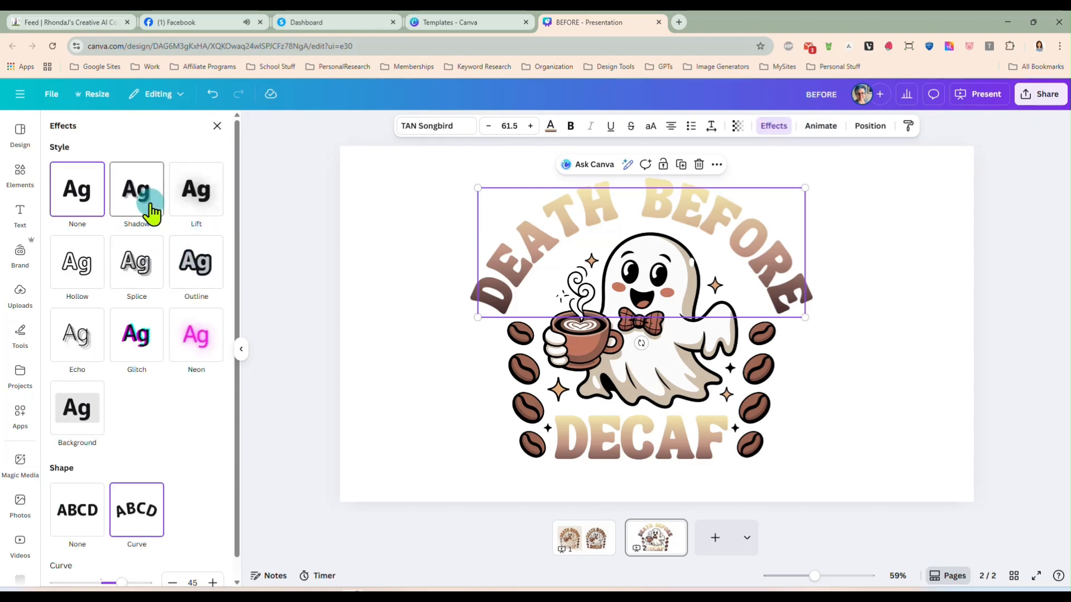
click(136, 189)
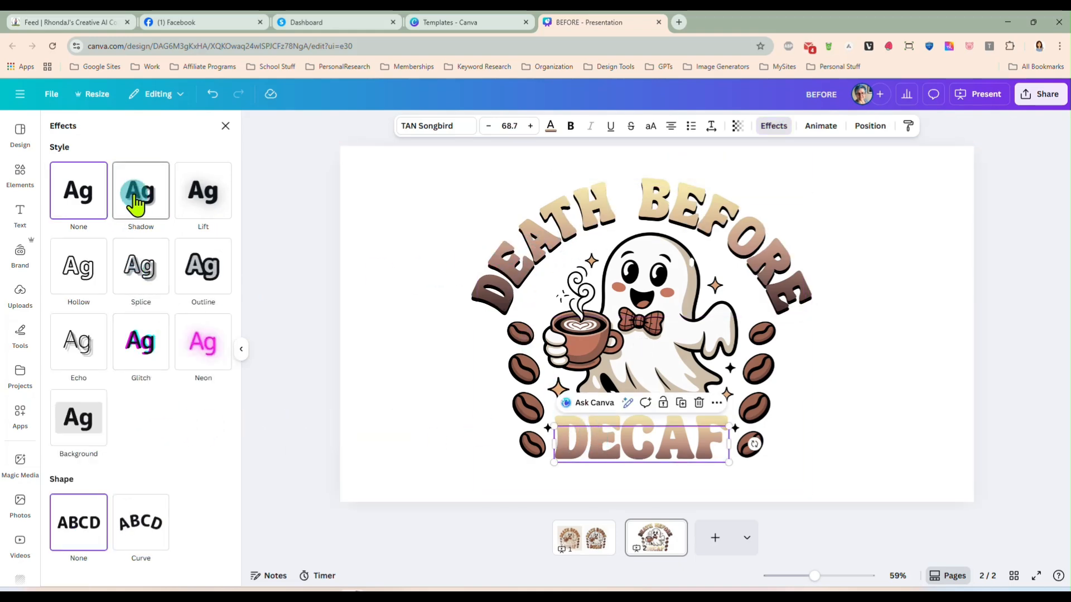
click(141, 191)
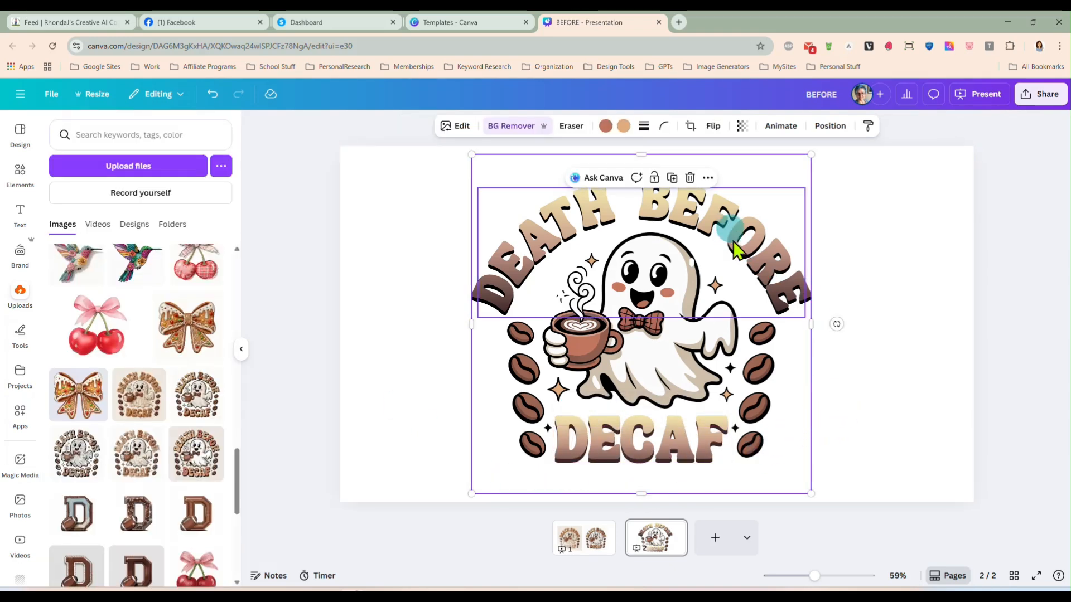
mouse_move(703, 252)
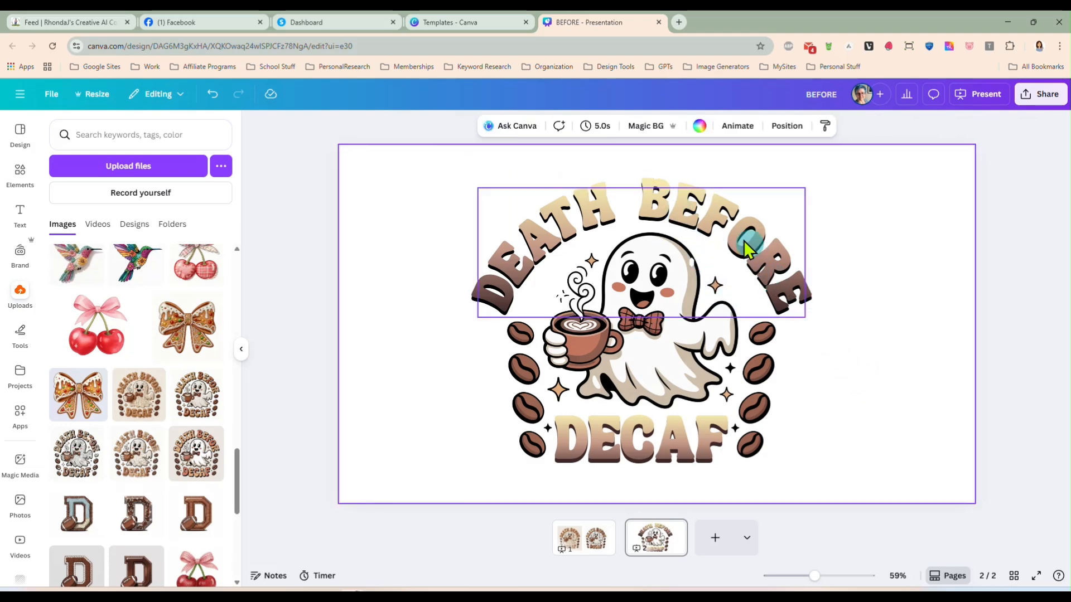
click(837, 395)
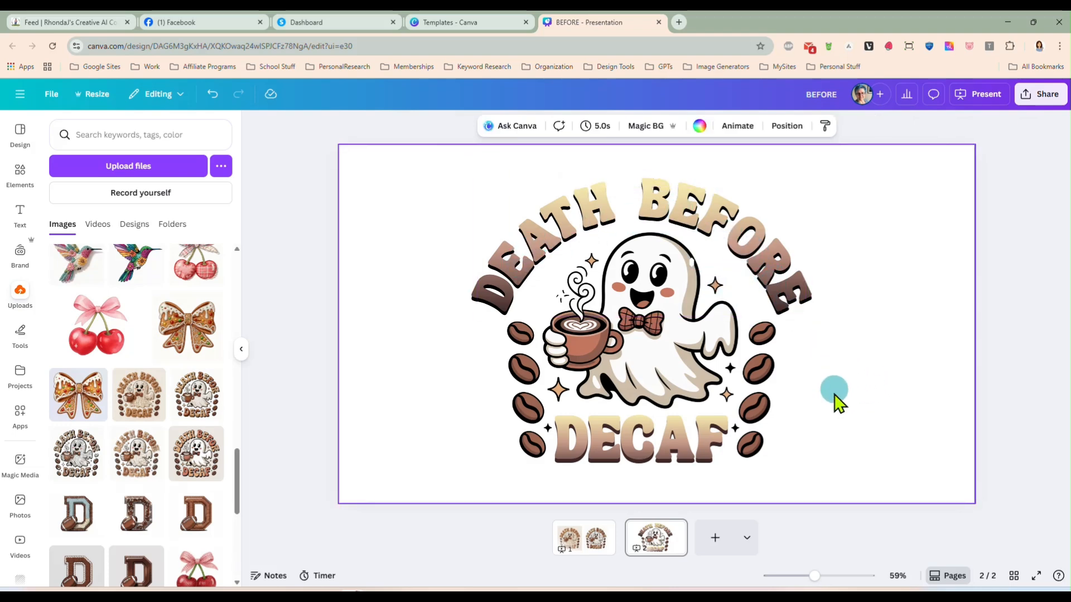
mouse_move(906, 422)
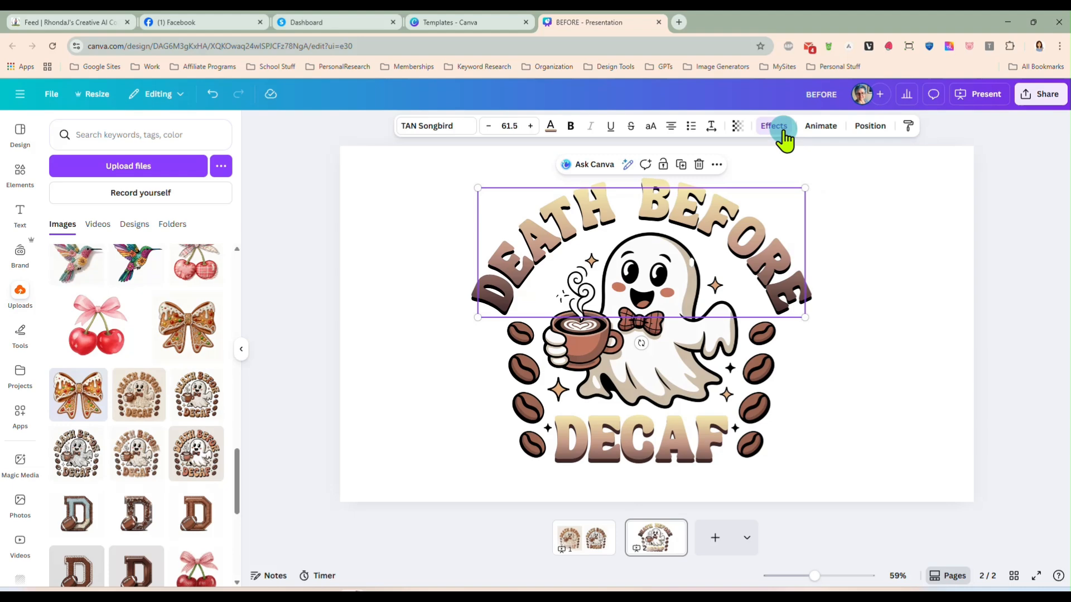
- Revisit the heading's text effects, then reselect the curved heading and DECAF
click(772, 125)
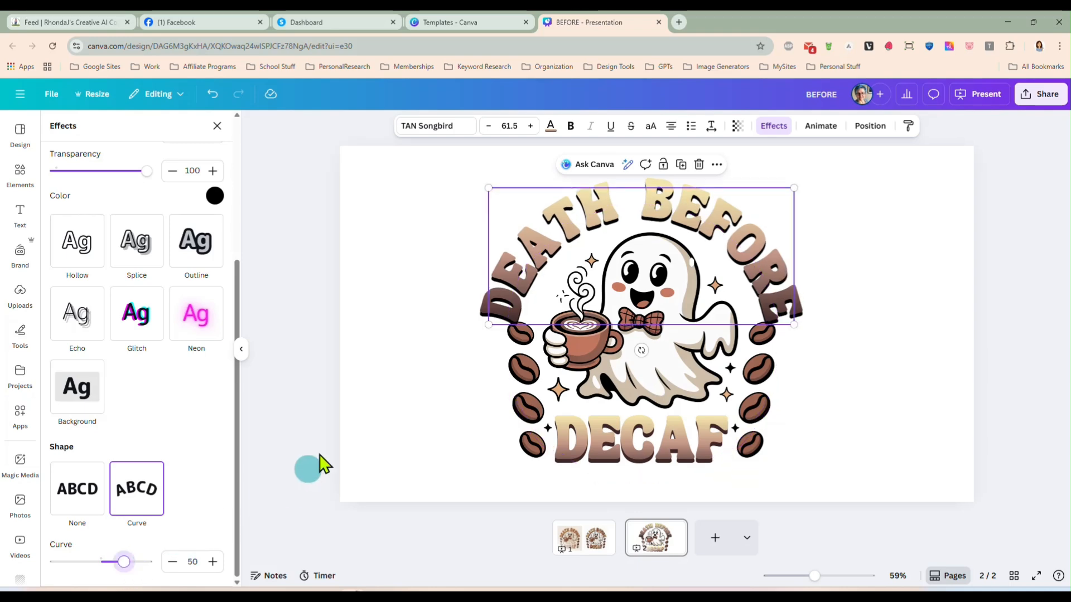
click(20, 297)
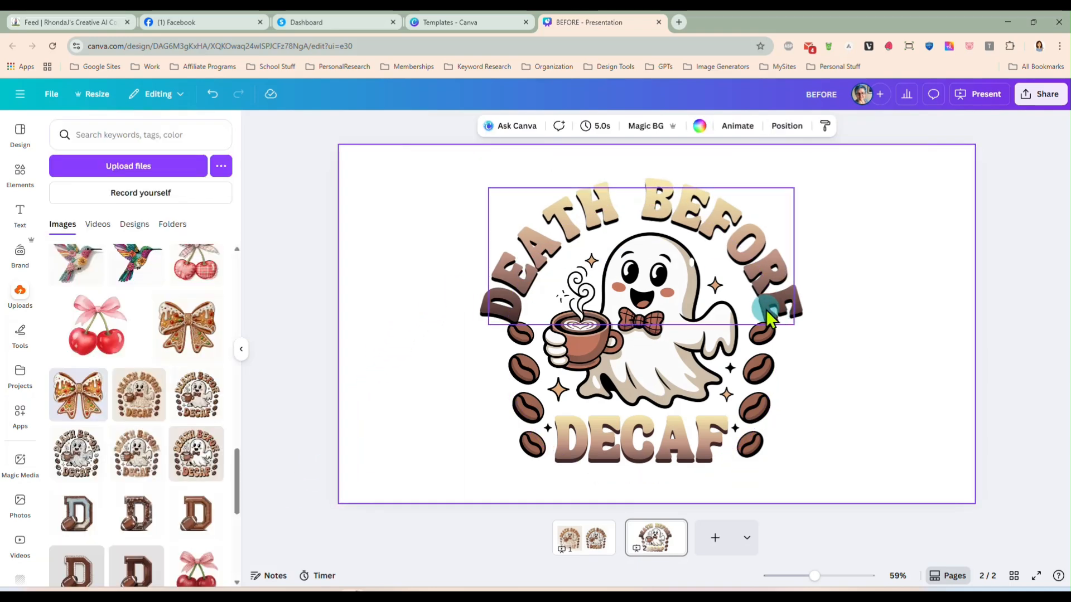
click(764, 300)
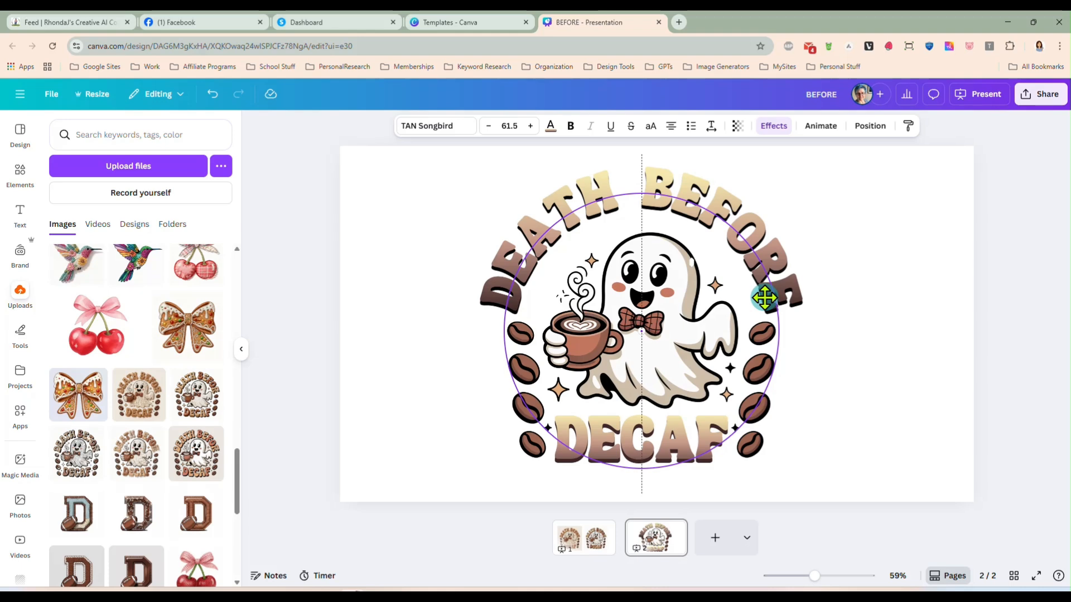
click(676, 450)
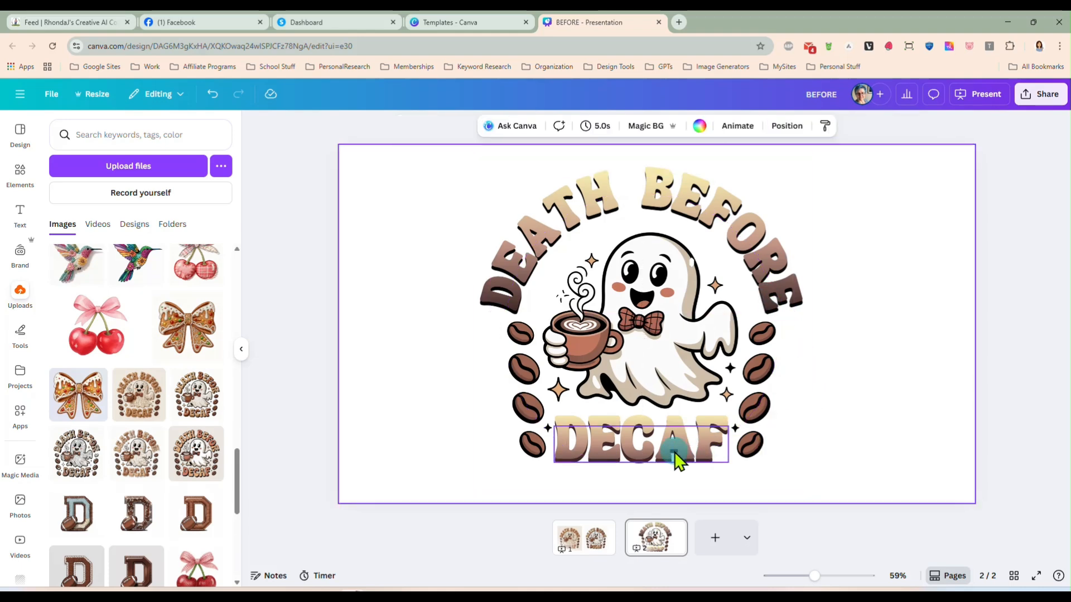
click(638, 447)
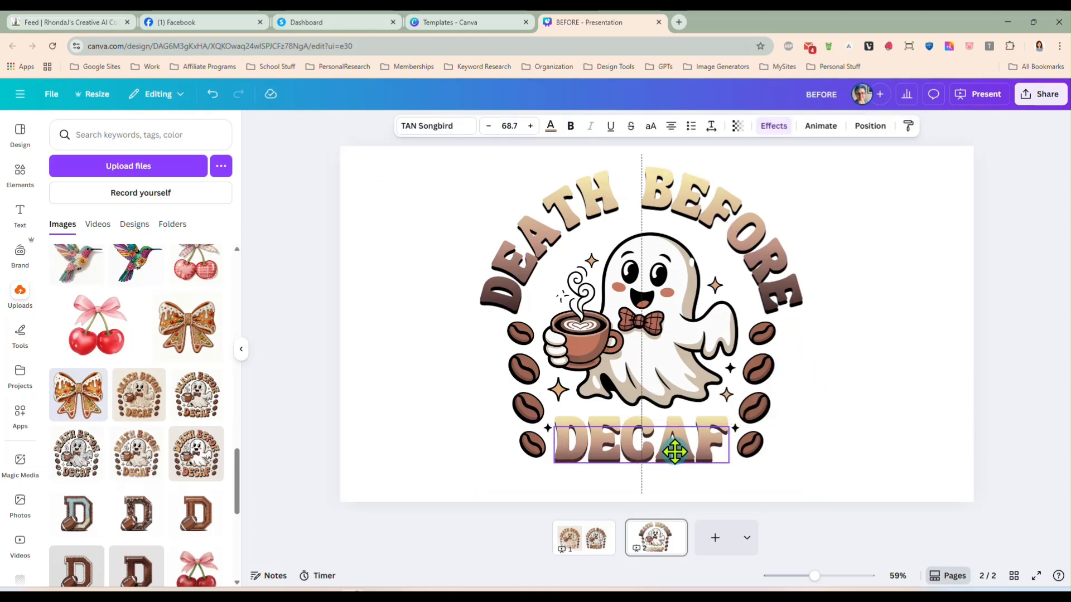
click(854, 430)
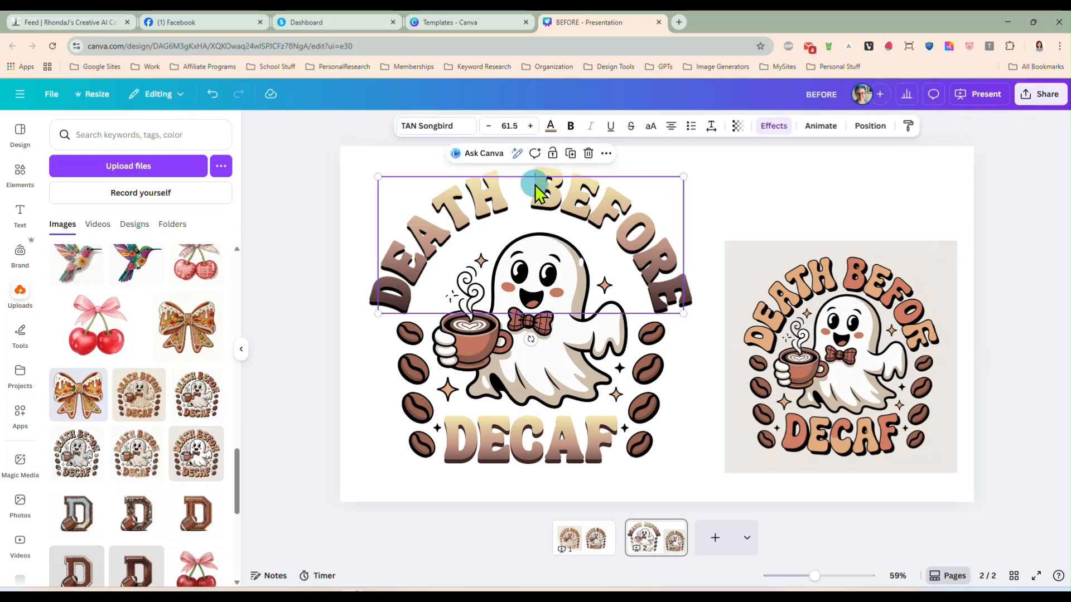
- Resample the heading's gradient stops as orange and cream from the reference, then apply to DECAF
click(549, 125)
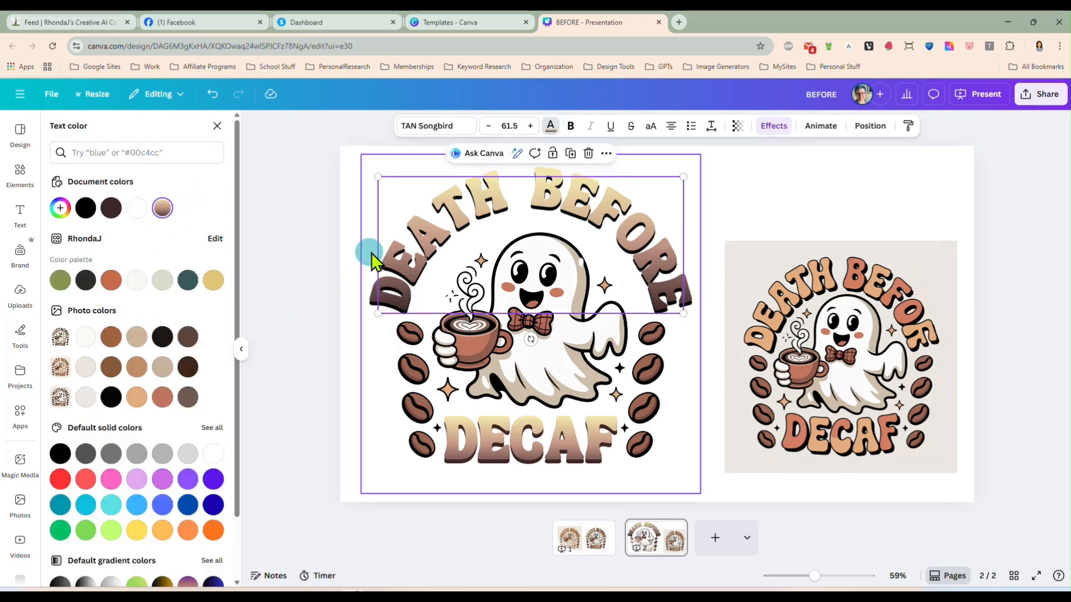
click(111, 208)
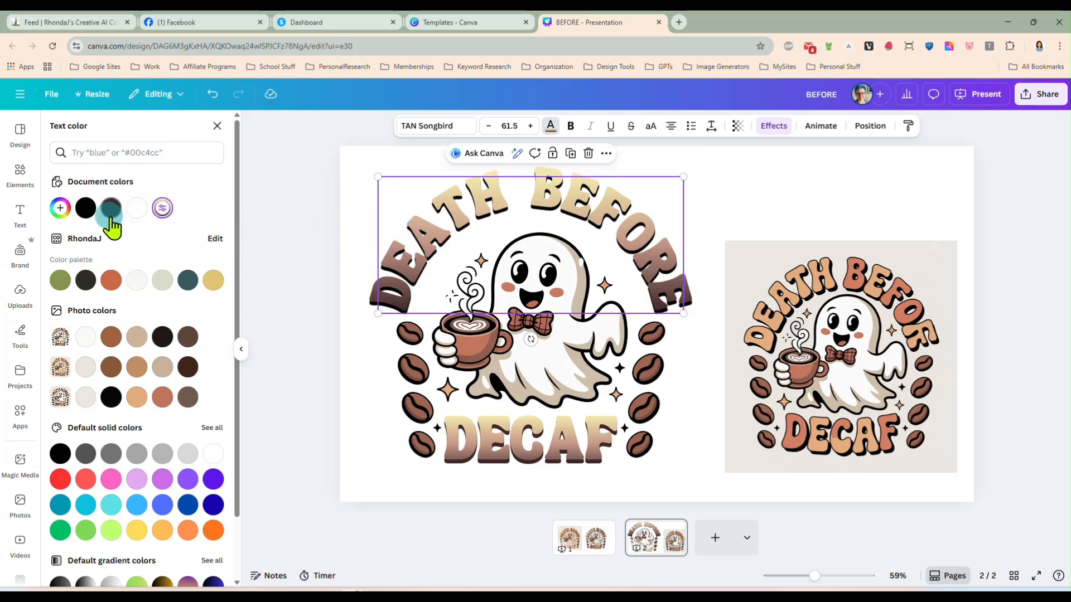
click(162, 208)
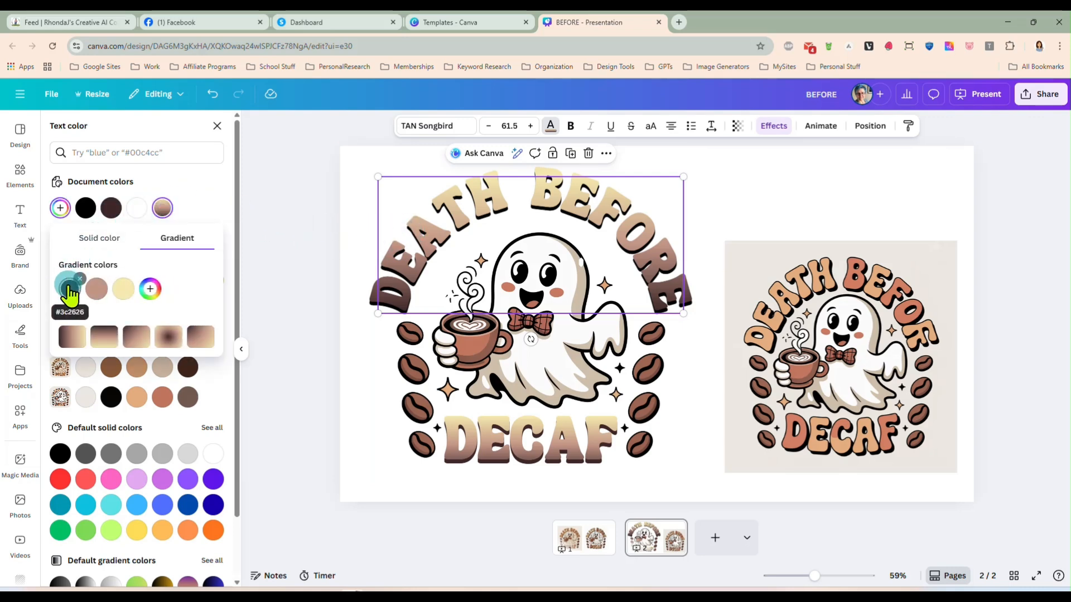
click(69, 288)
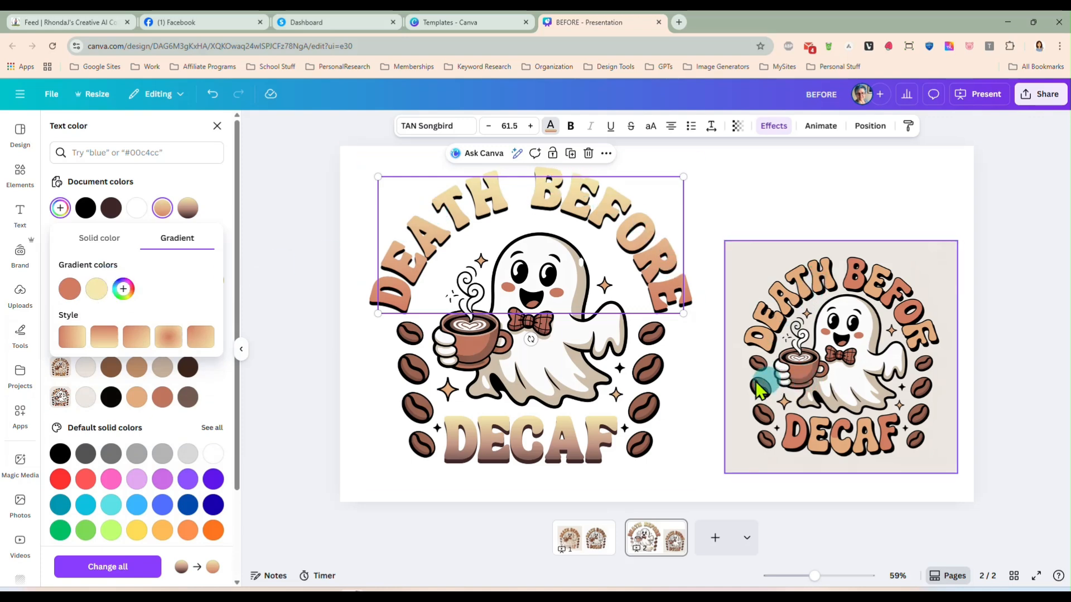
click(96, 289)
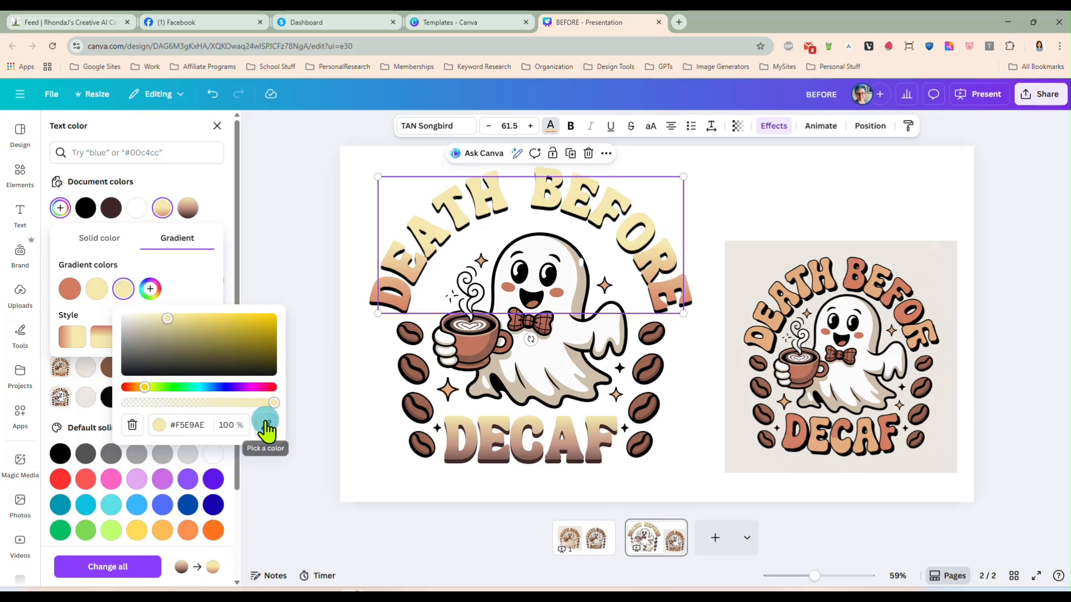
click(266, 423)
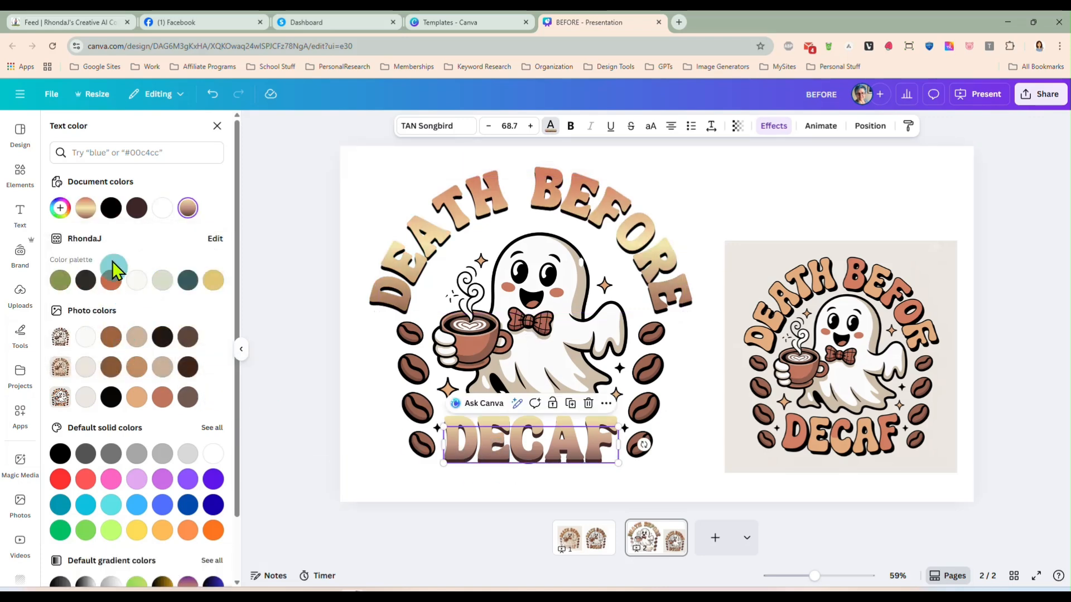
click(20, 295)
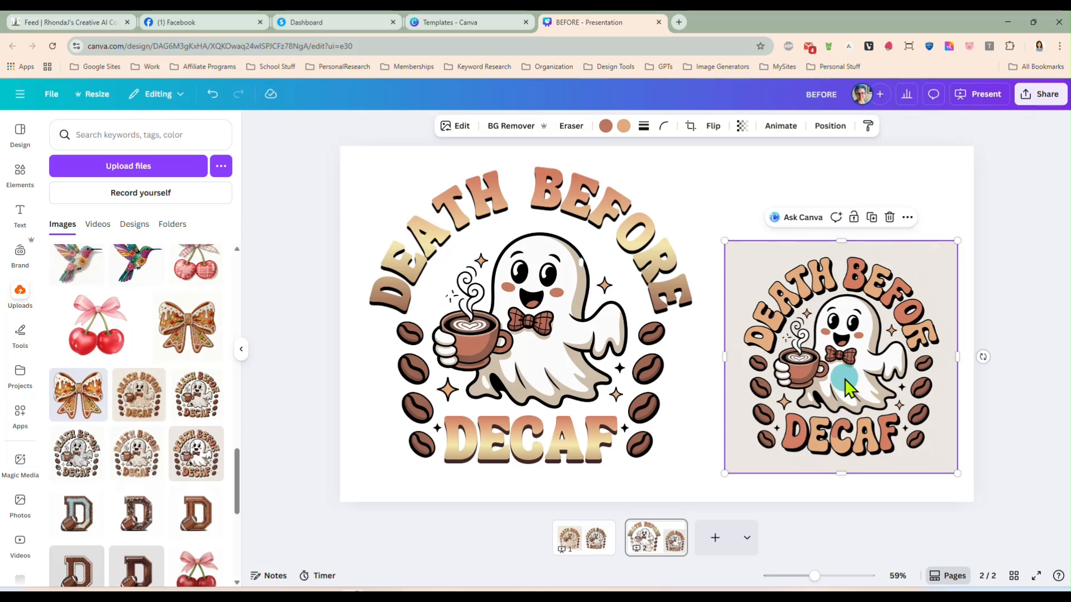
- Copy the reference ghost design onto a new third page and start Magic Grab on it
click(715, 538)
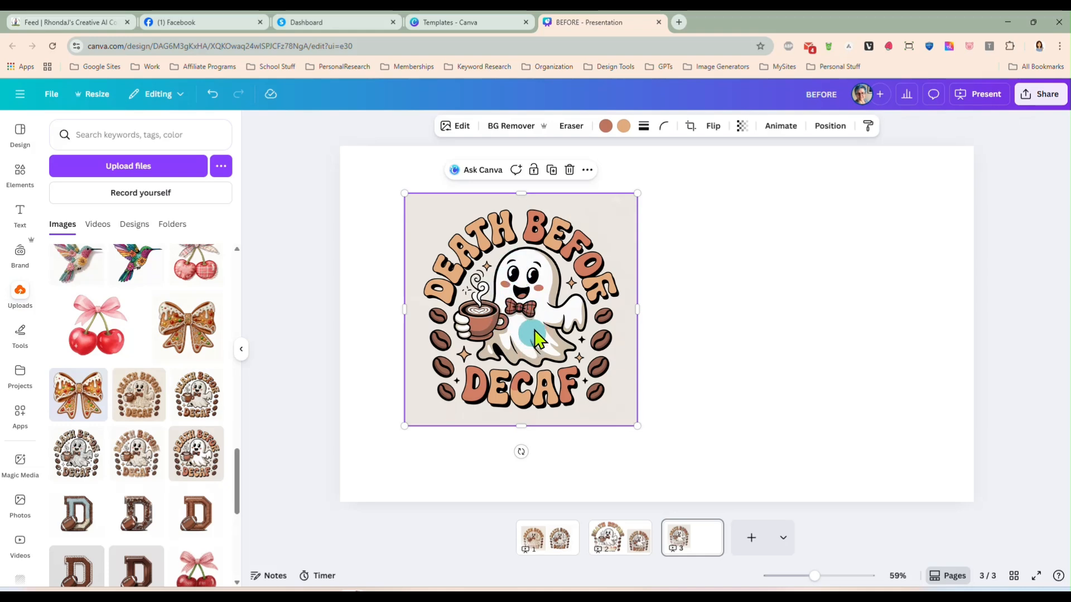
mouse_move(509, 297)
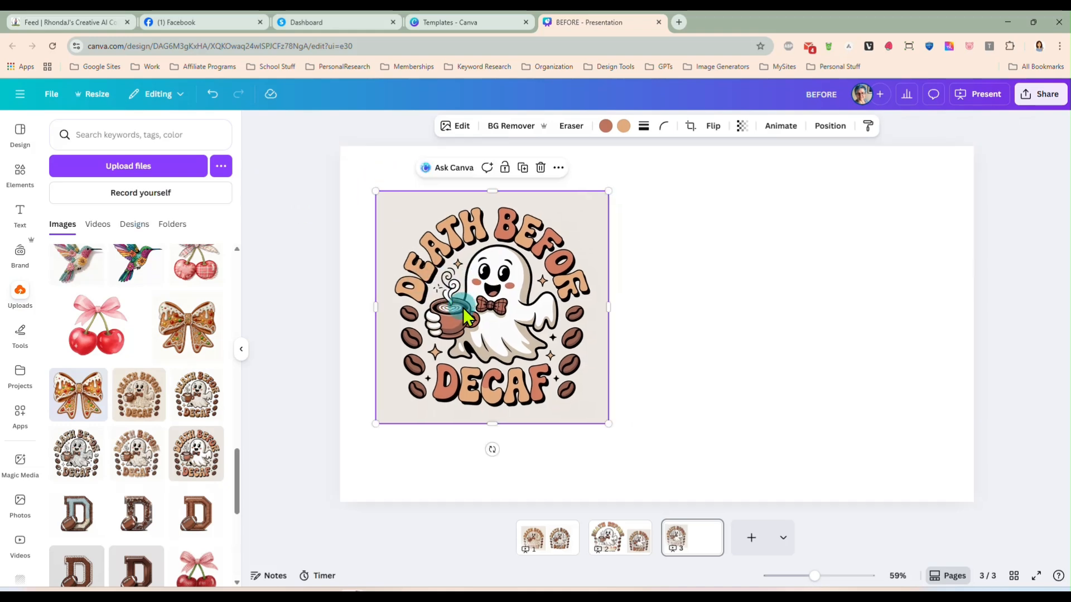
click(455, 125)
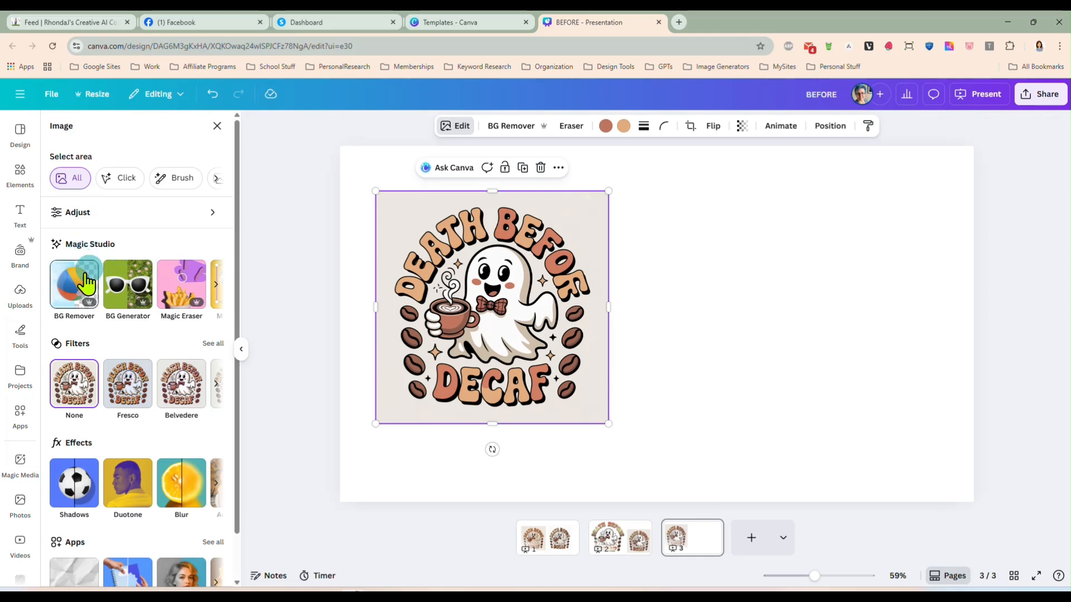
click(215, 283)
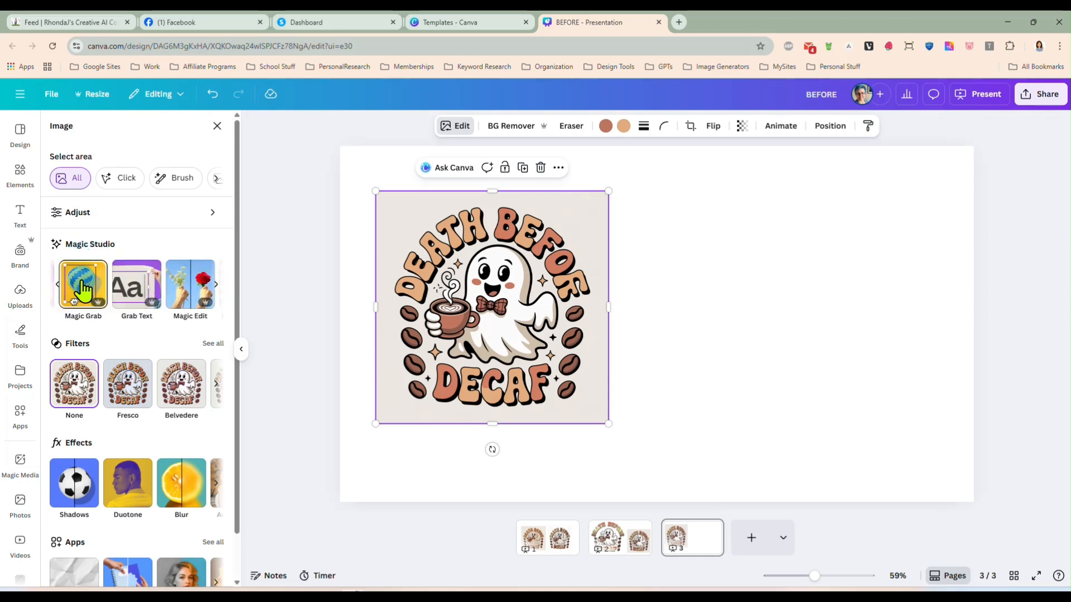
click(83, 284)
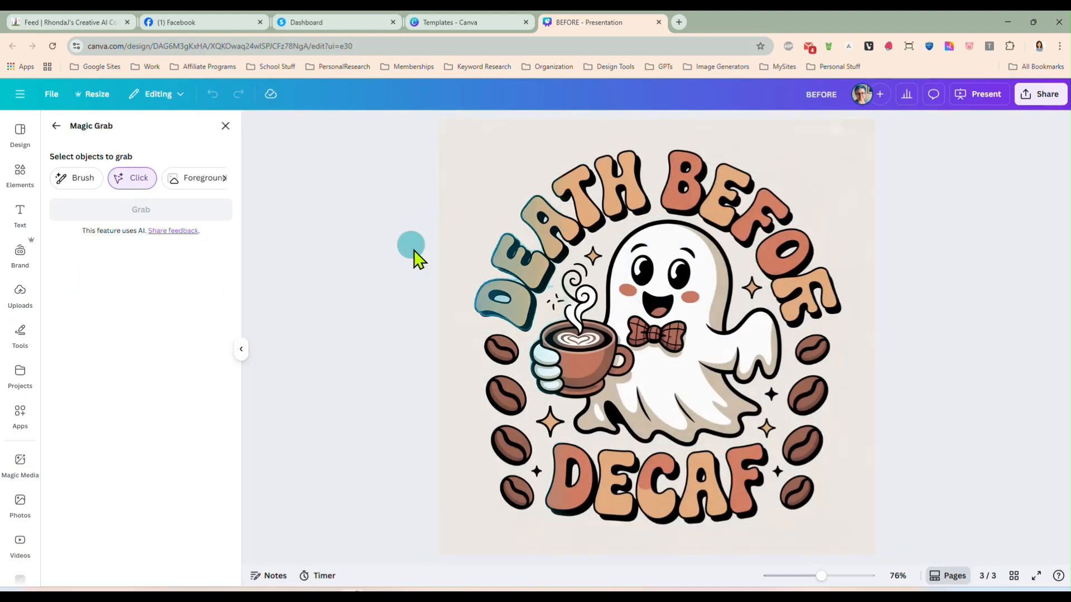
- Grab the ghost holding coffee and select the leftover background image
click(690, 258)
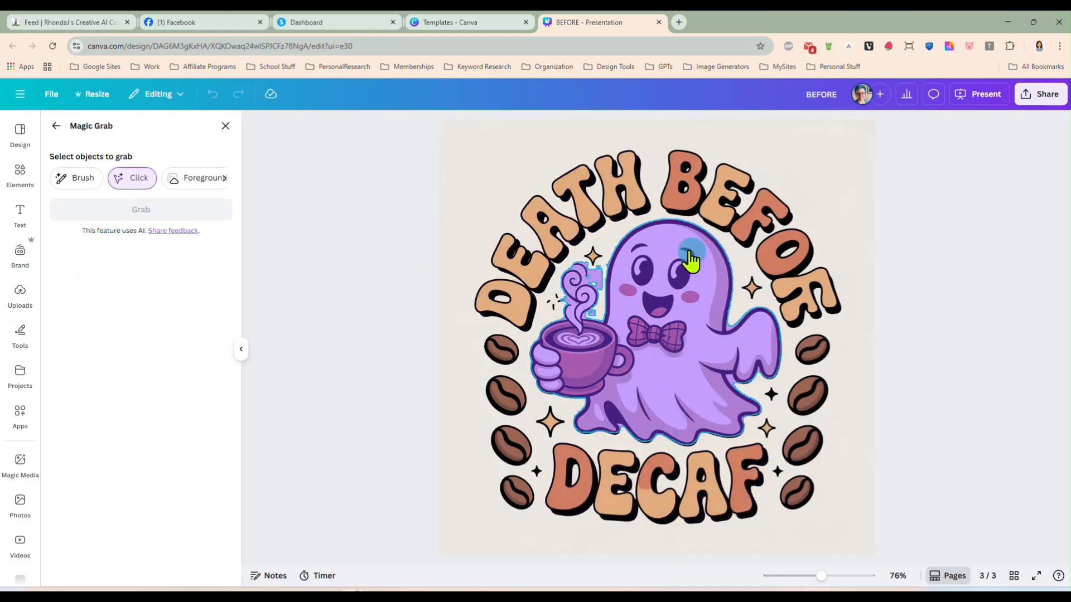
mouse_move(666, 249)
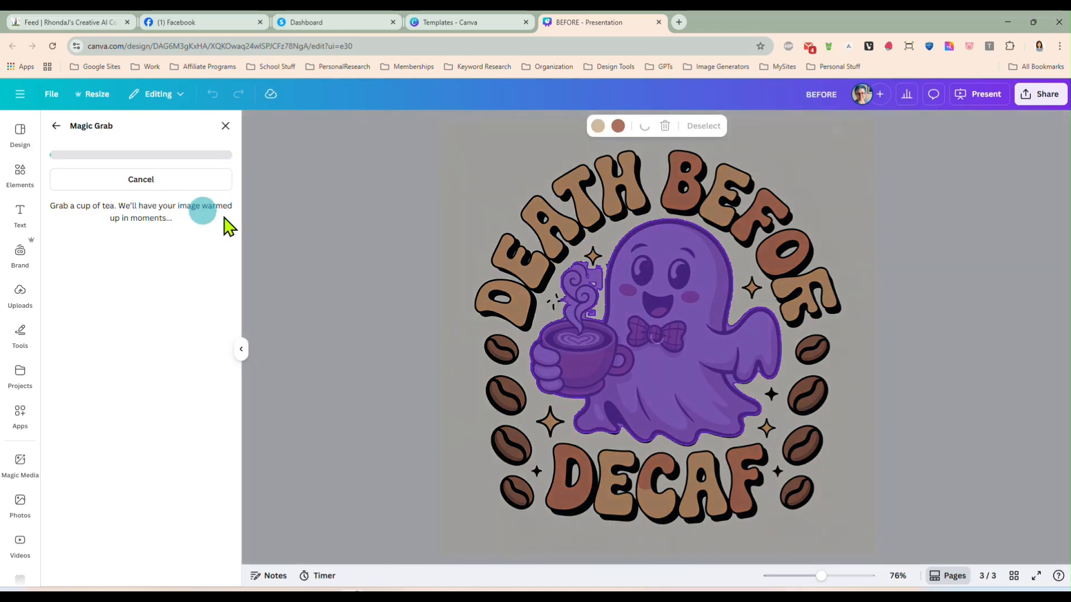
mouse_move(335, 239)
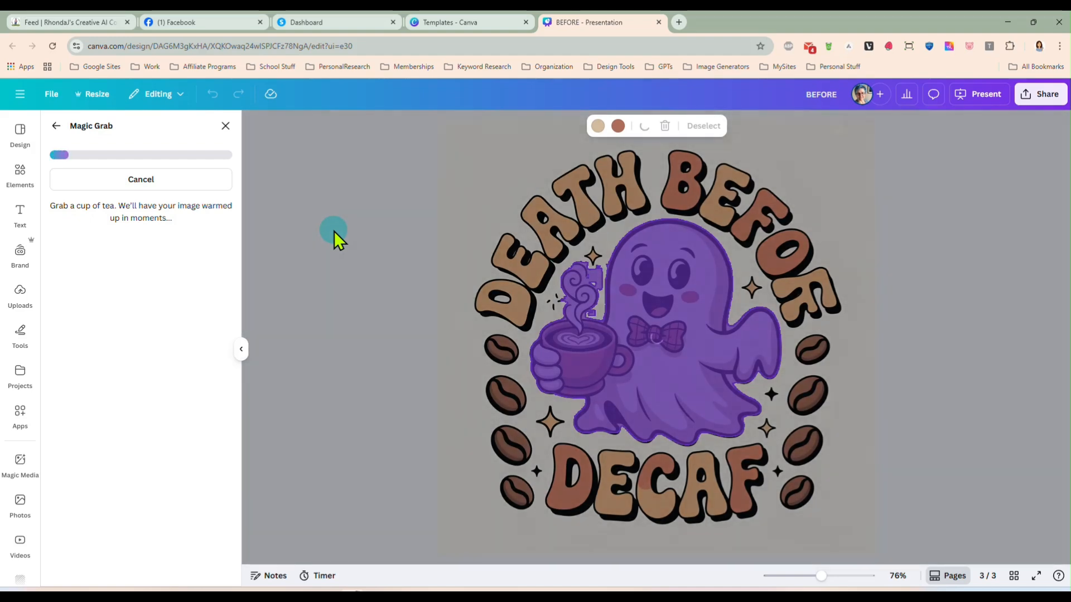
click(141, 179)
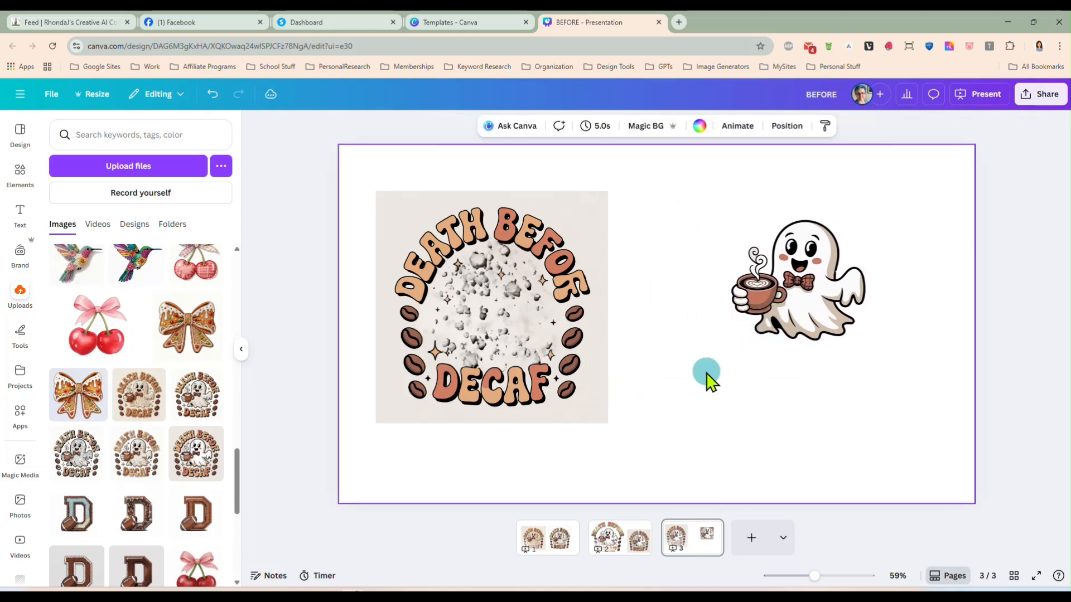
click(491, 308)
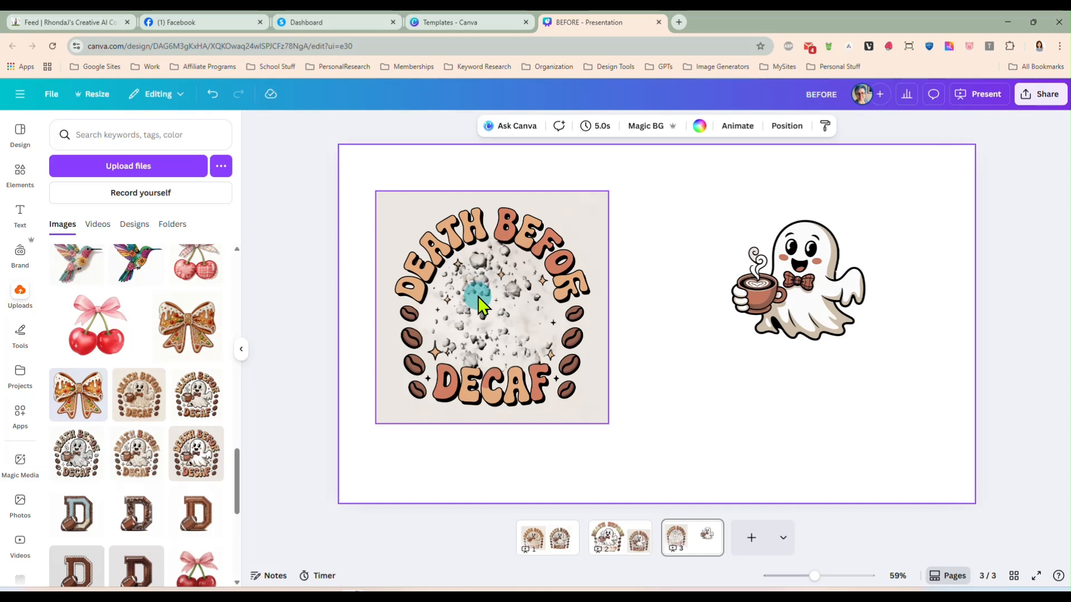
click(485, 303)
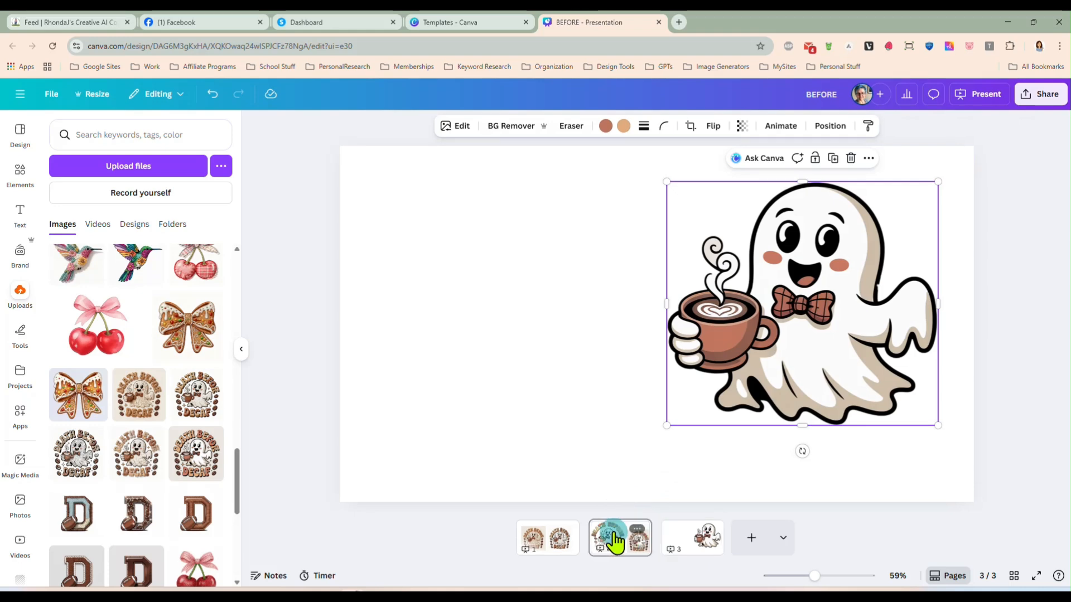
- On page 2, select the reference ghost design and show more Magic Studio tools
click(619, 537)
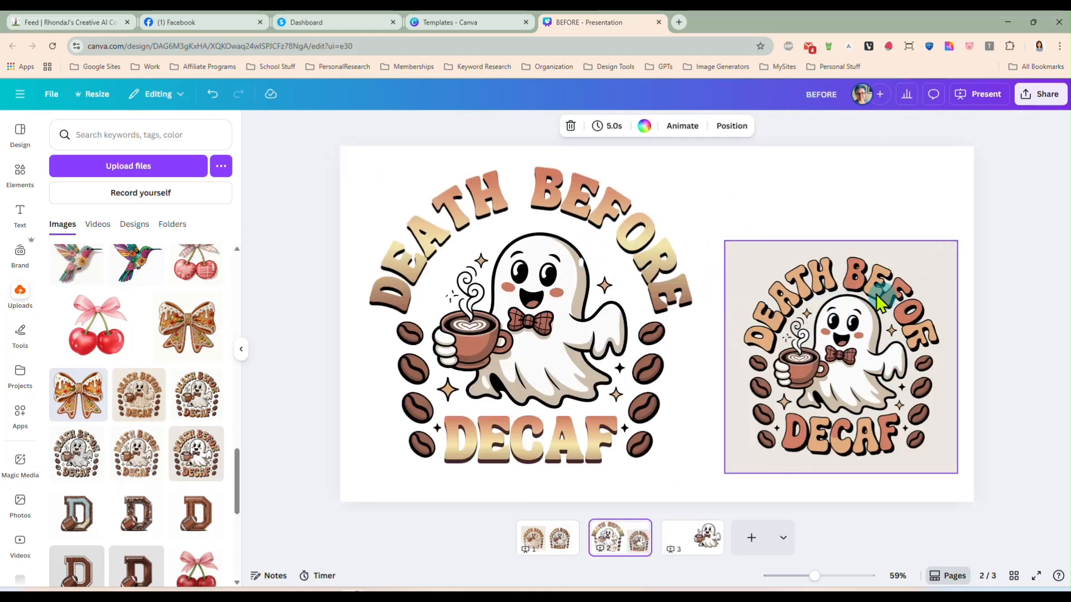
mouse_move(905, 311)
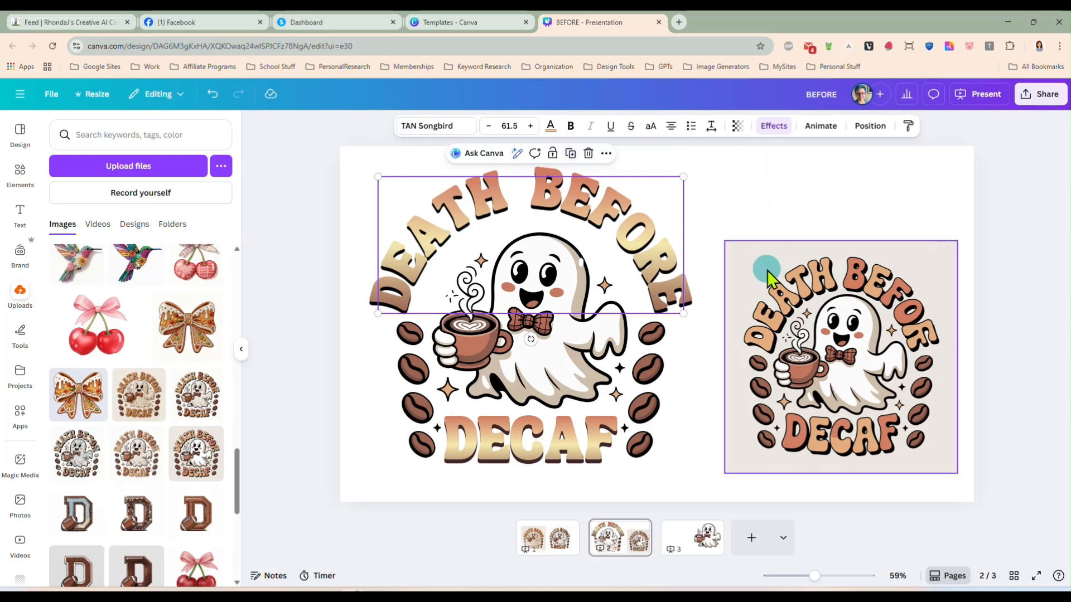
click(840, 356)
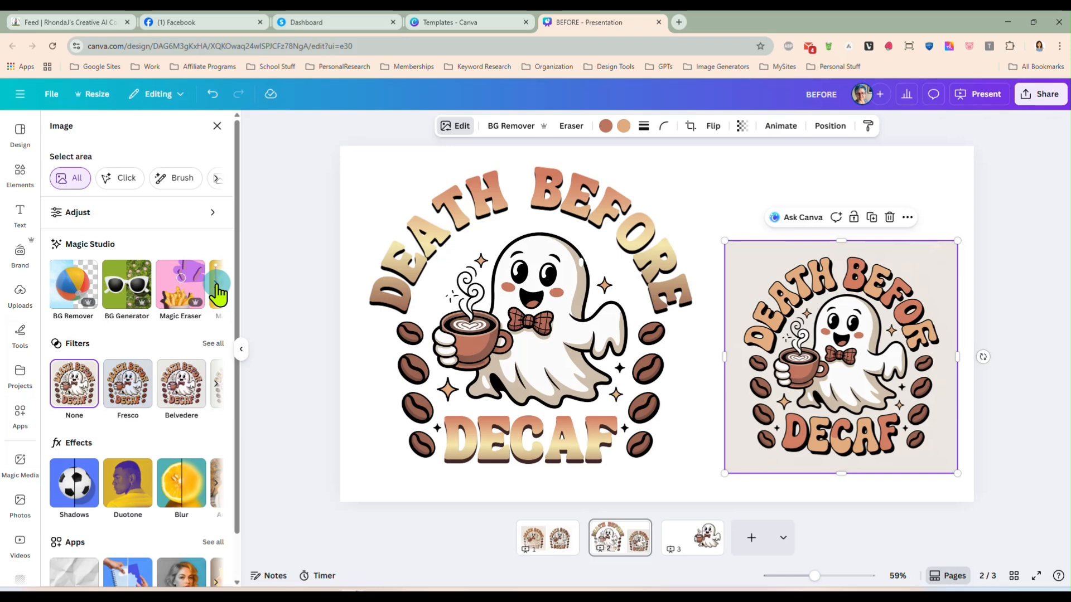
click(216, 284)
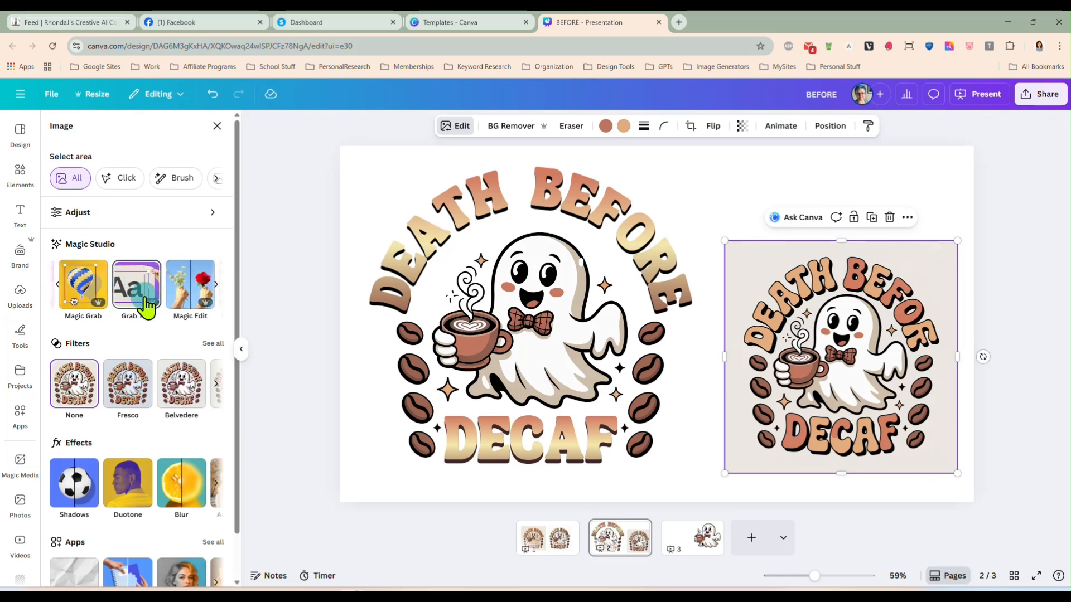
mouse_move(140, 300)
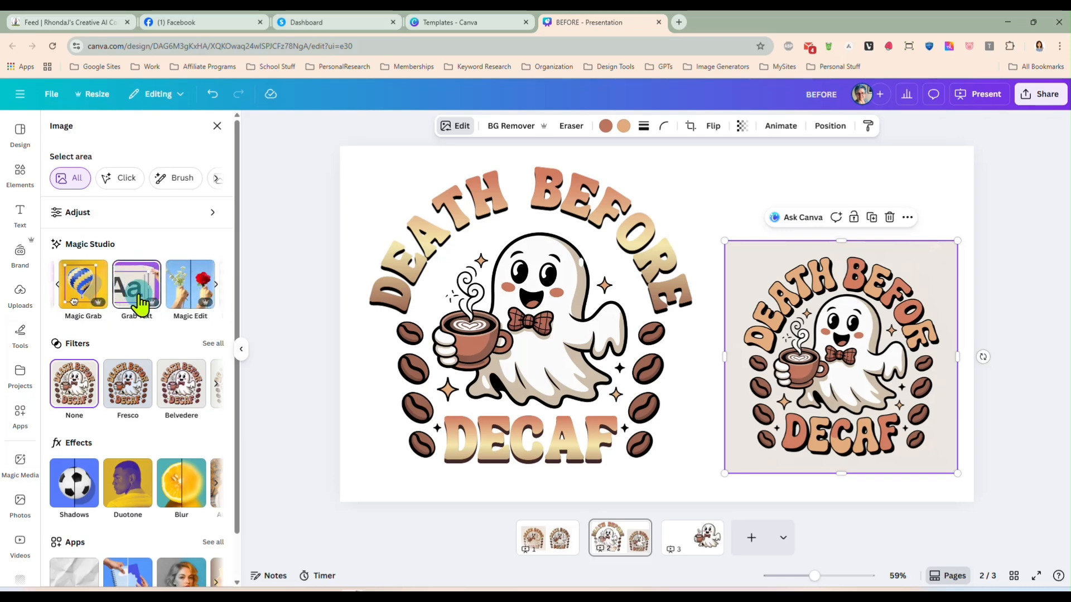
mouse_move(136, 286)
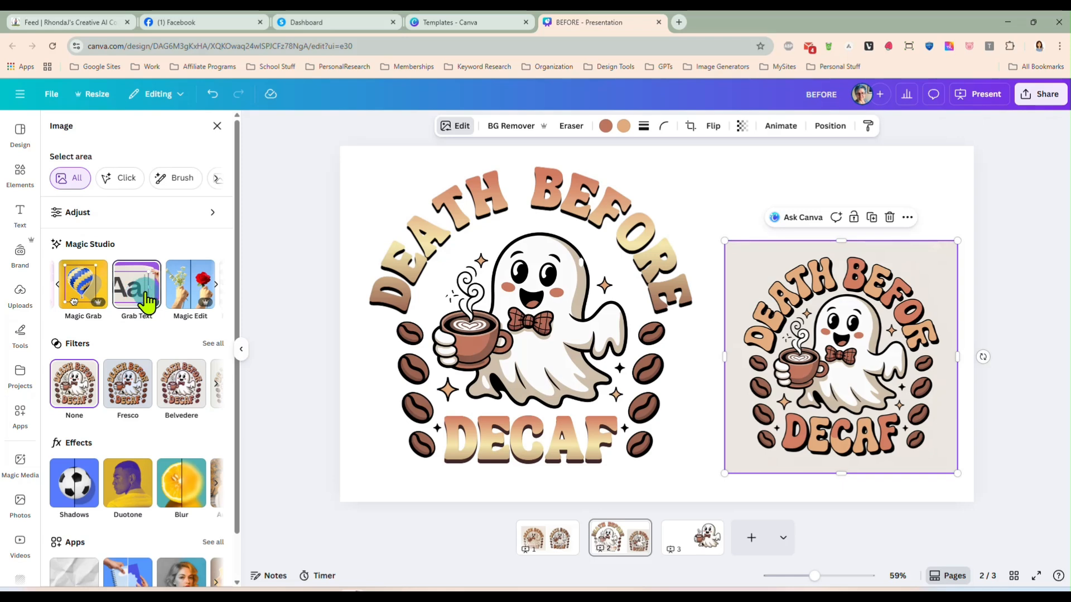